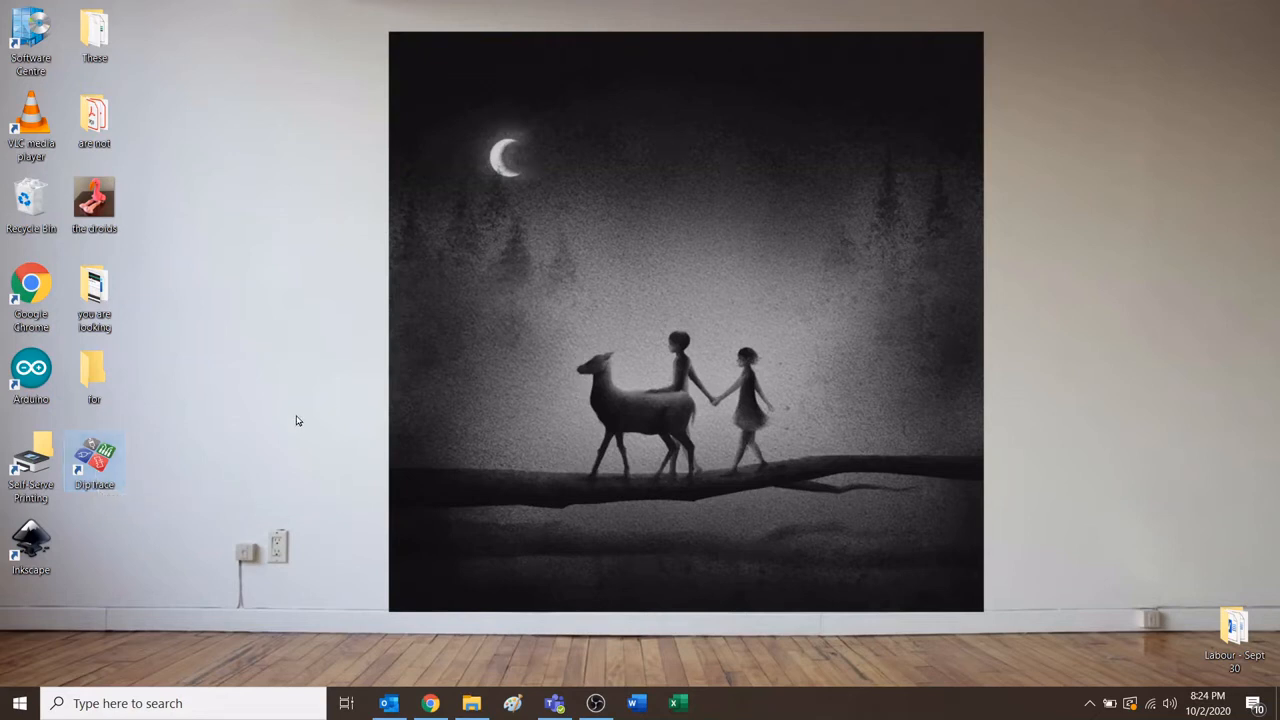
pyautogui.moveTo(314, 415)
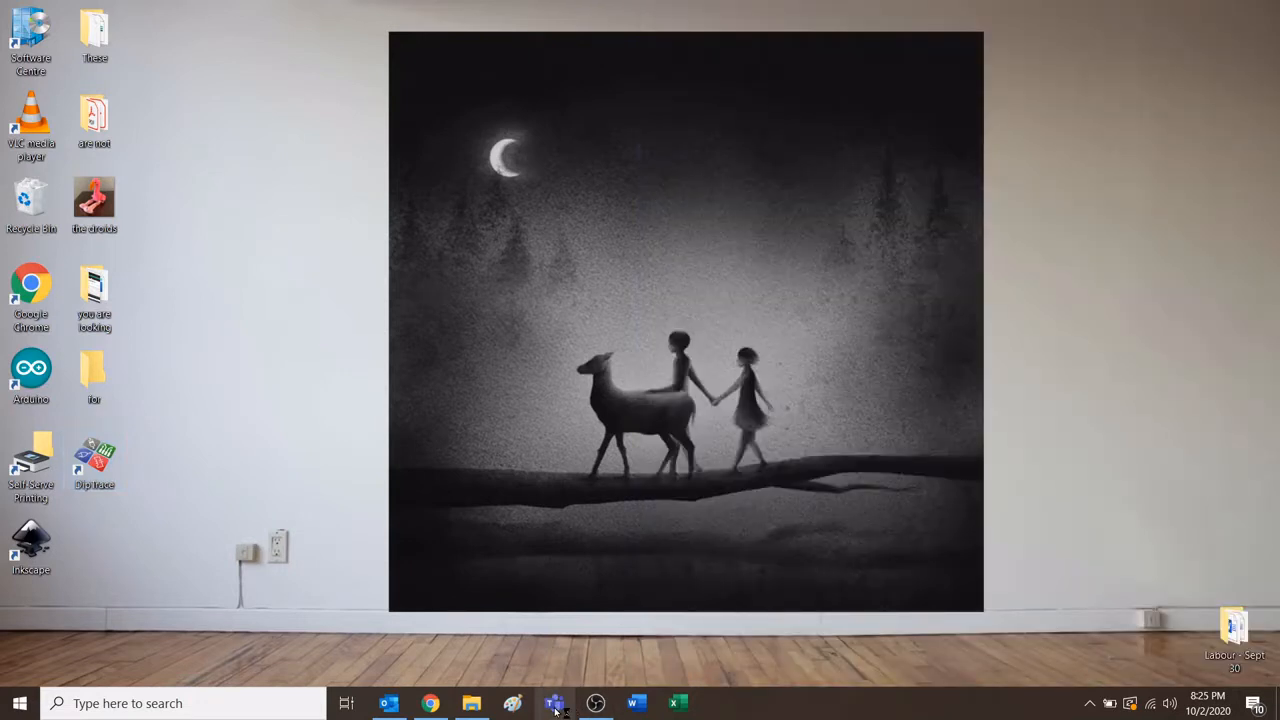
# Download Component Library.zip from the Teams General channel files, then bring up File Explorer.
pyautogui.click(555, 703)
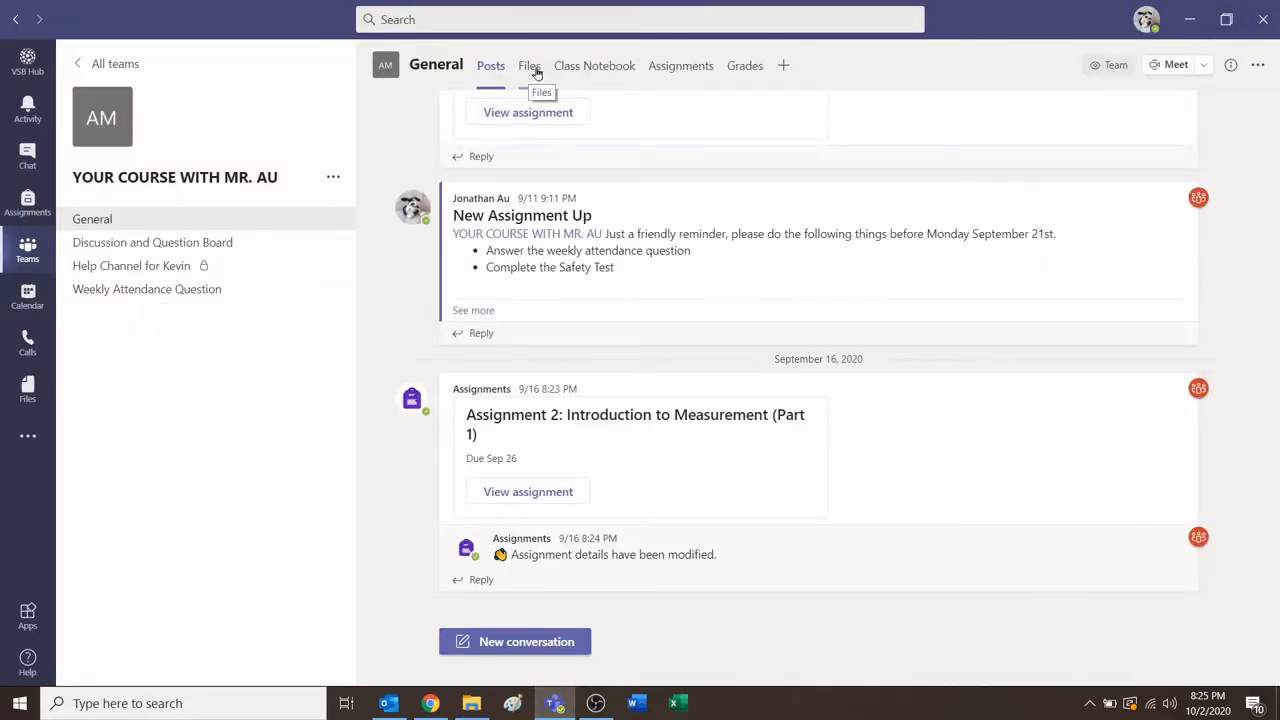
pyautogui.click(529, 65)
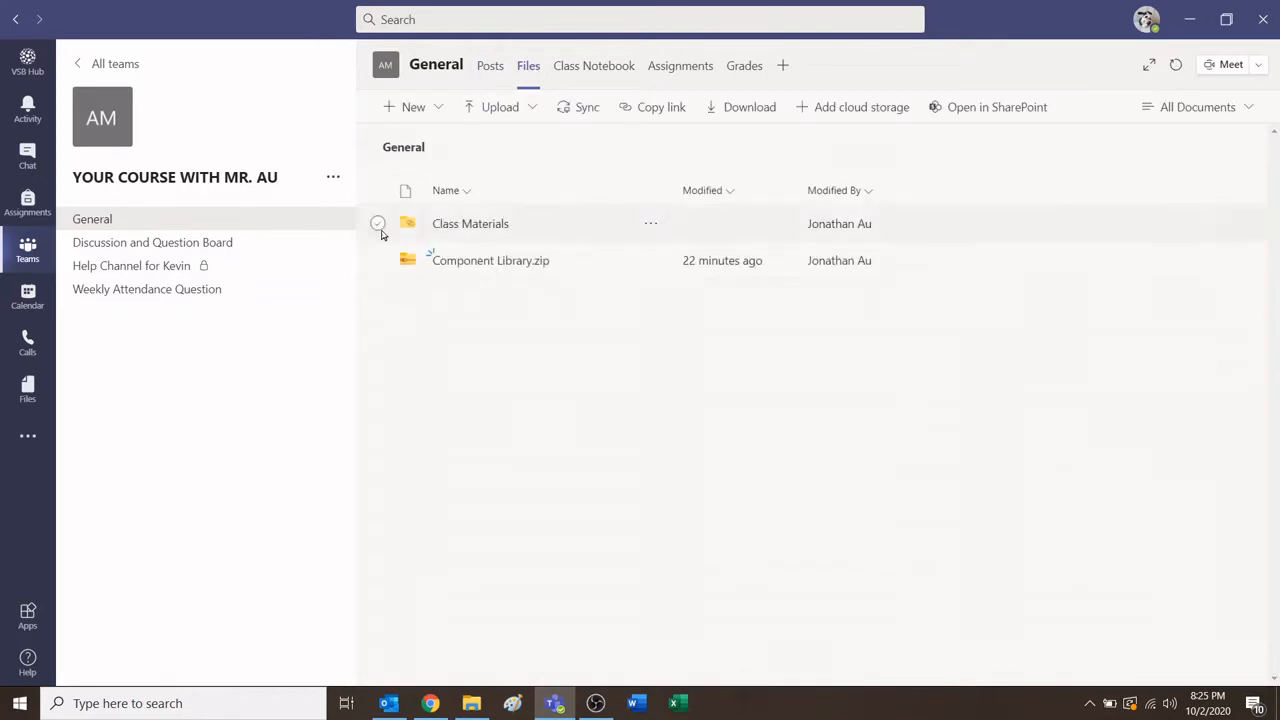
pyautogui.moveTo(583, 268)
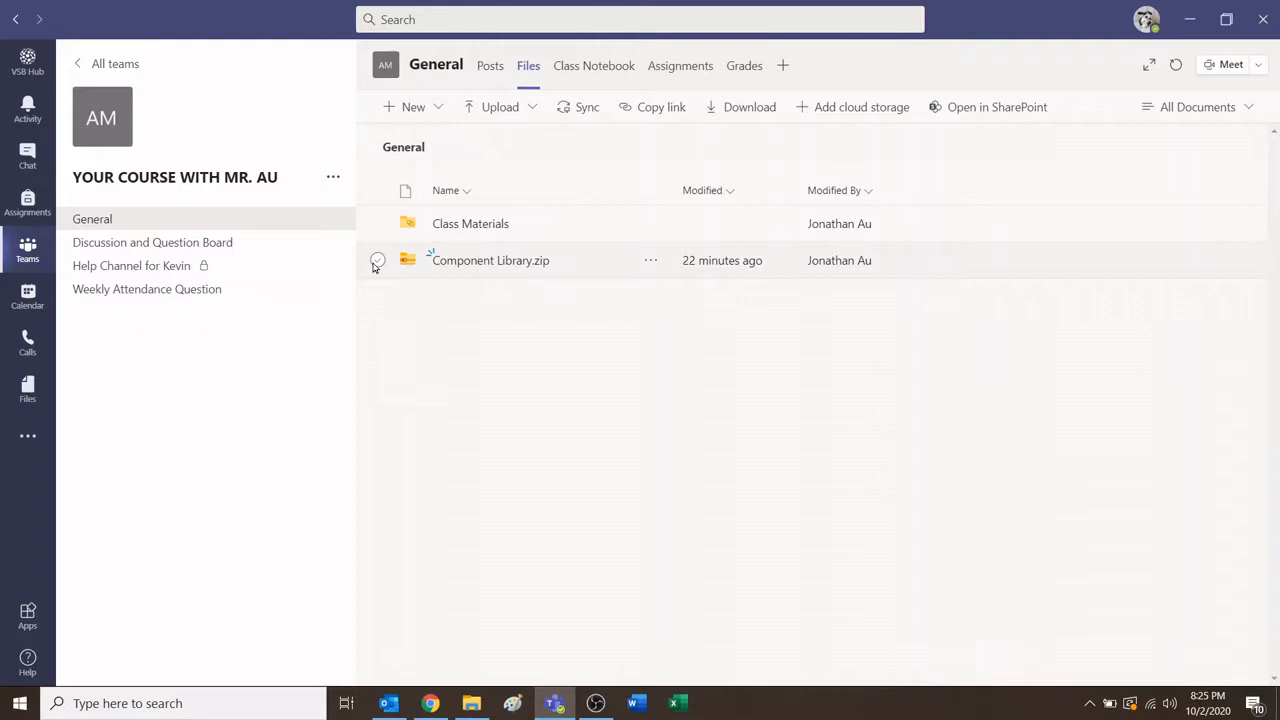
pyautogui.click(377, 260)
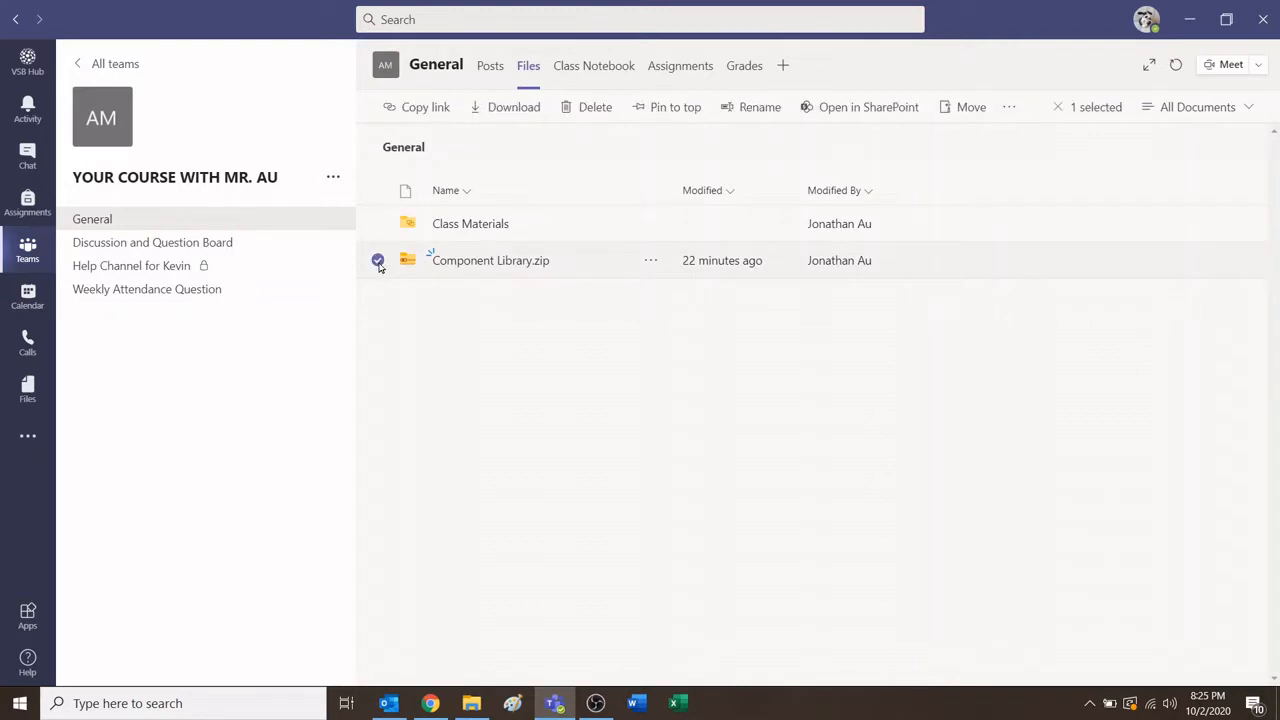
pyautogui.moveTo(516, 290)
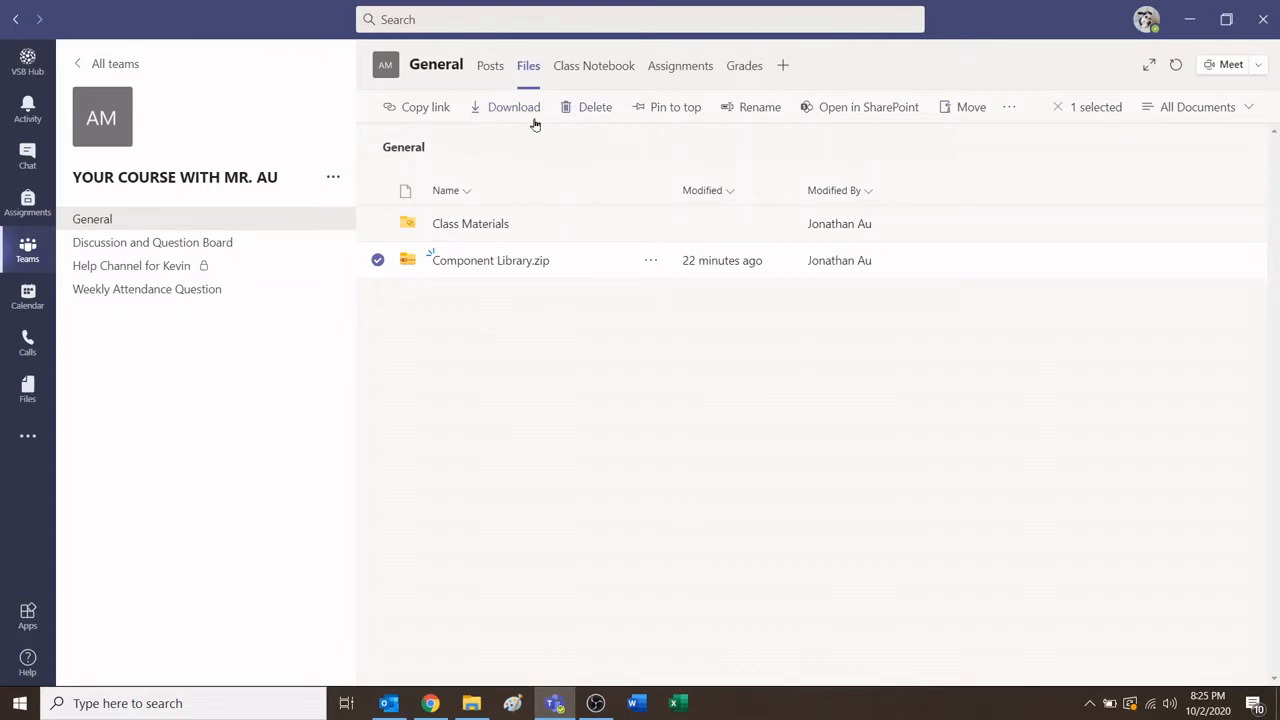
pyautogui.click(513, 107)
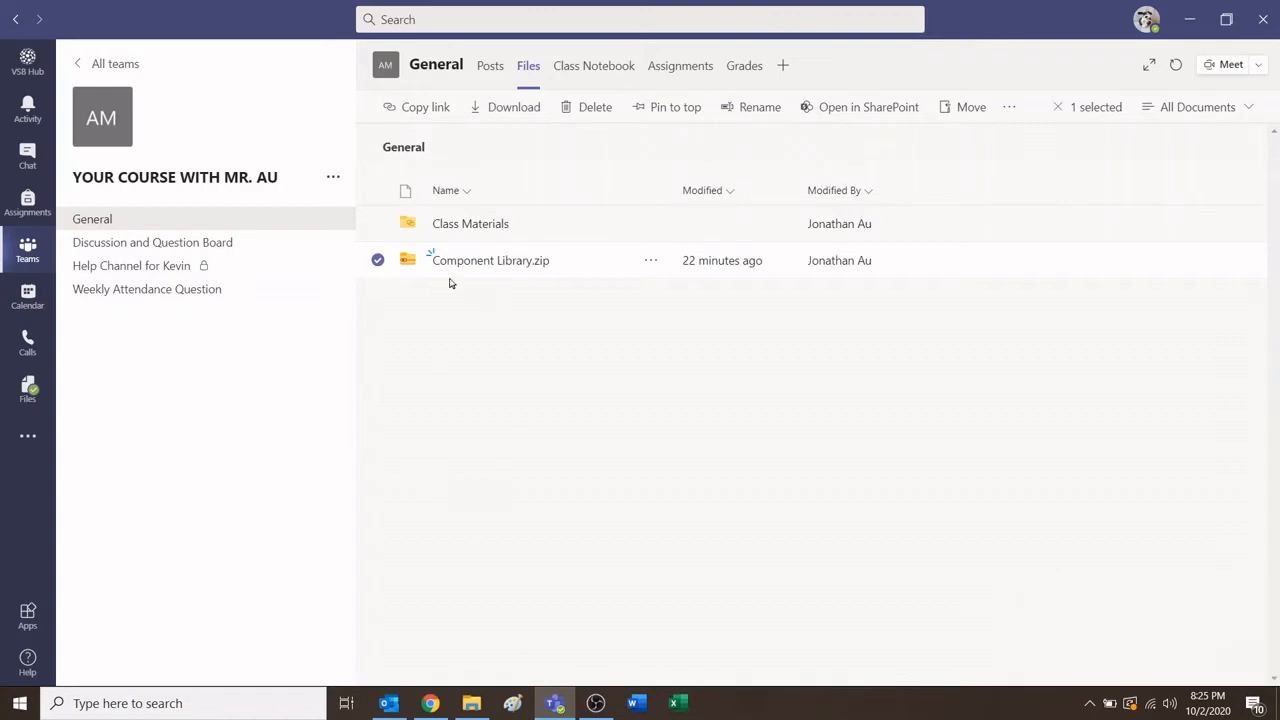
pyautogui.click(471, 703)
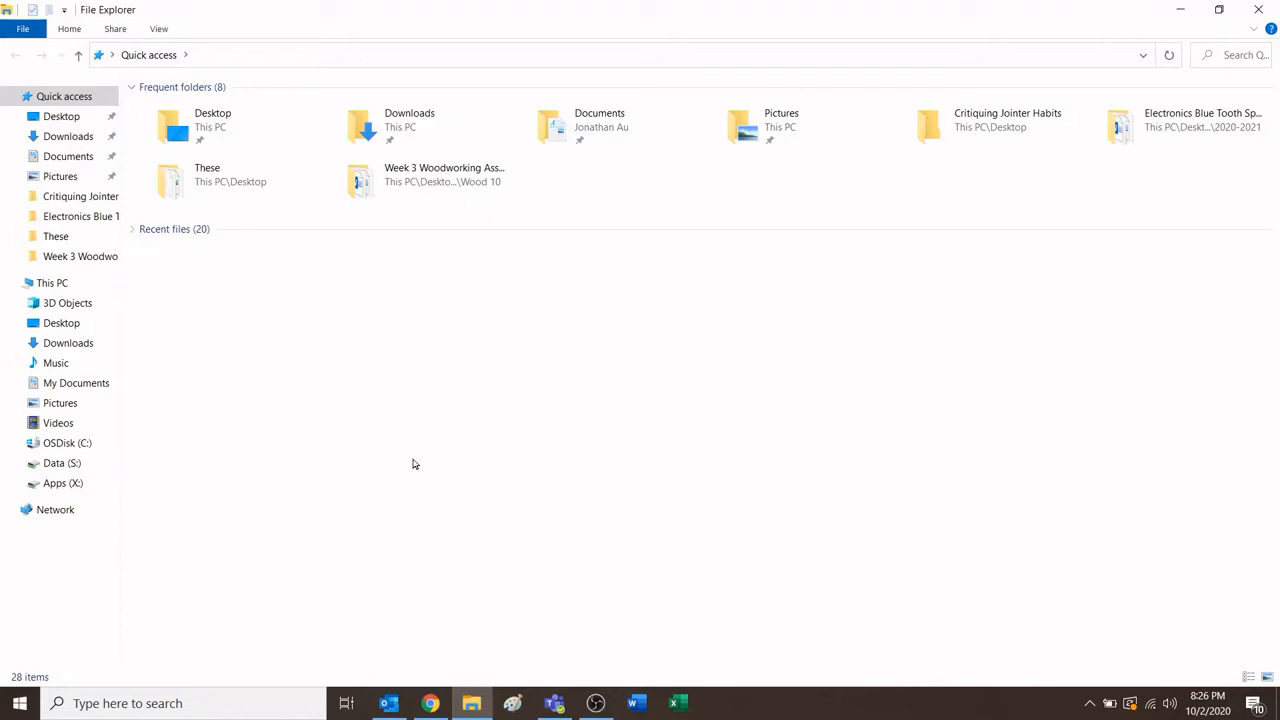
# Move Component Library.zip from Downloads onto the desktop and extract it there.
pyautogui.click(68, 136)
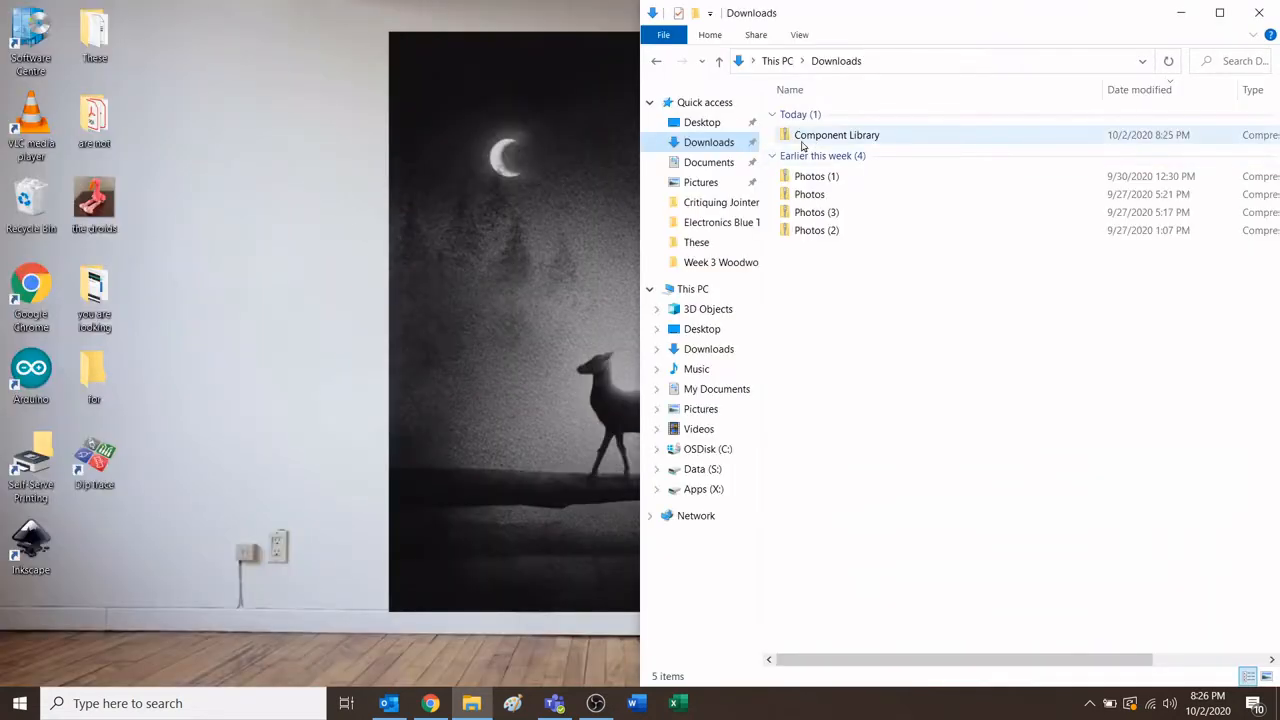
pyautogui.moveTo(836, 140)
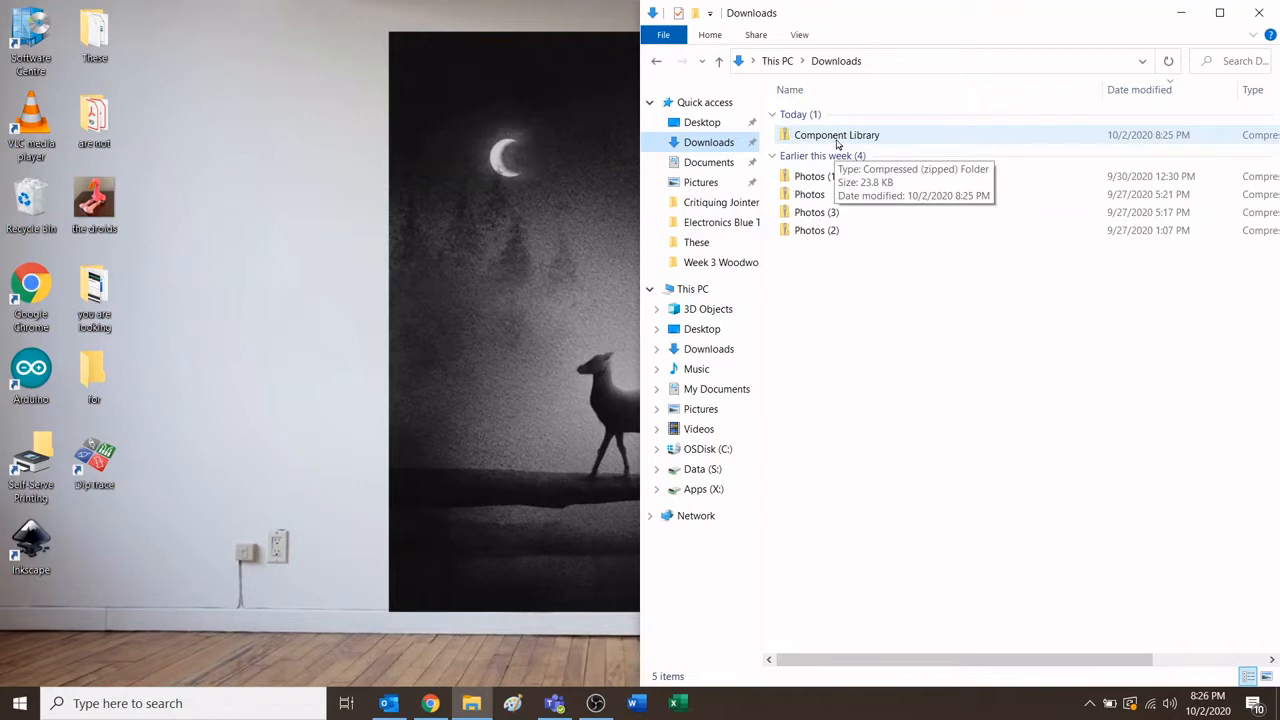
pyautogui.moveTo(847, 140)
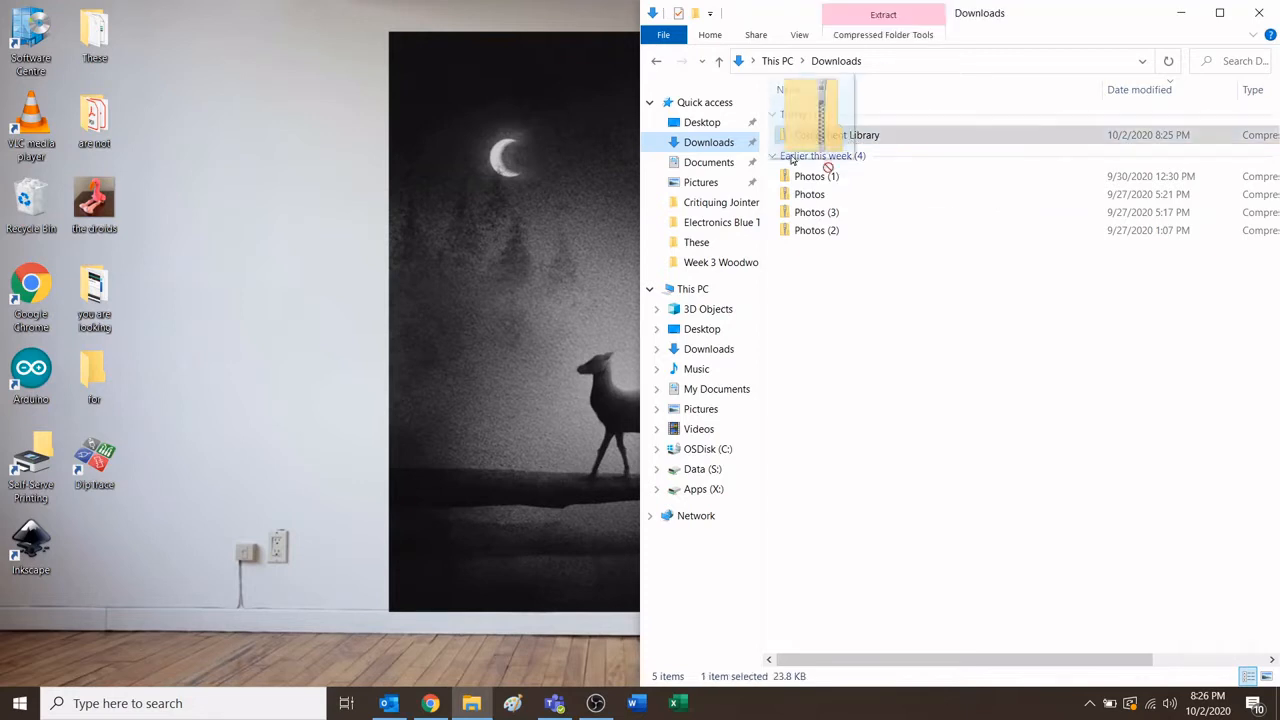
pyautogui.moveTo(830, 135); pyautogui.dragTo(220, 125)
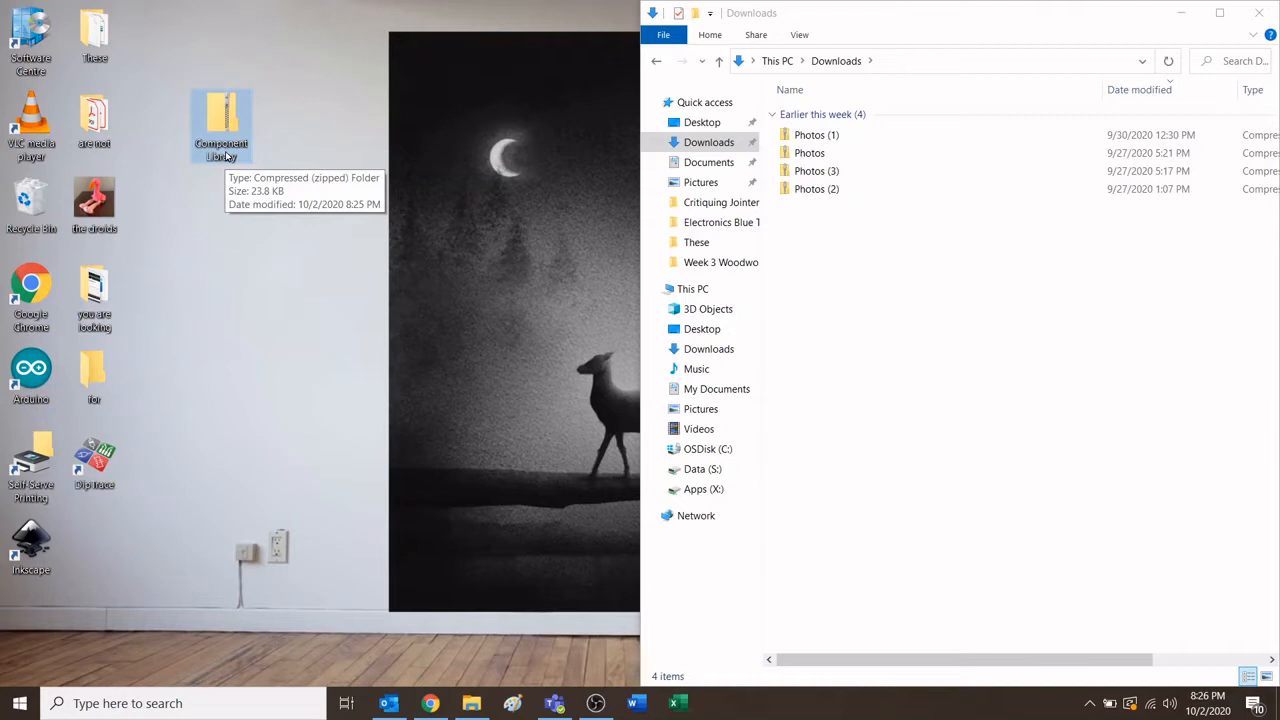
pyautogui.rightClick(221, 120)
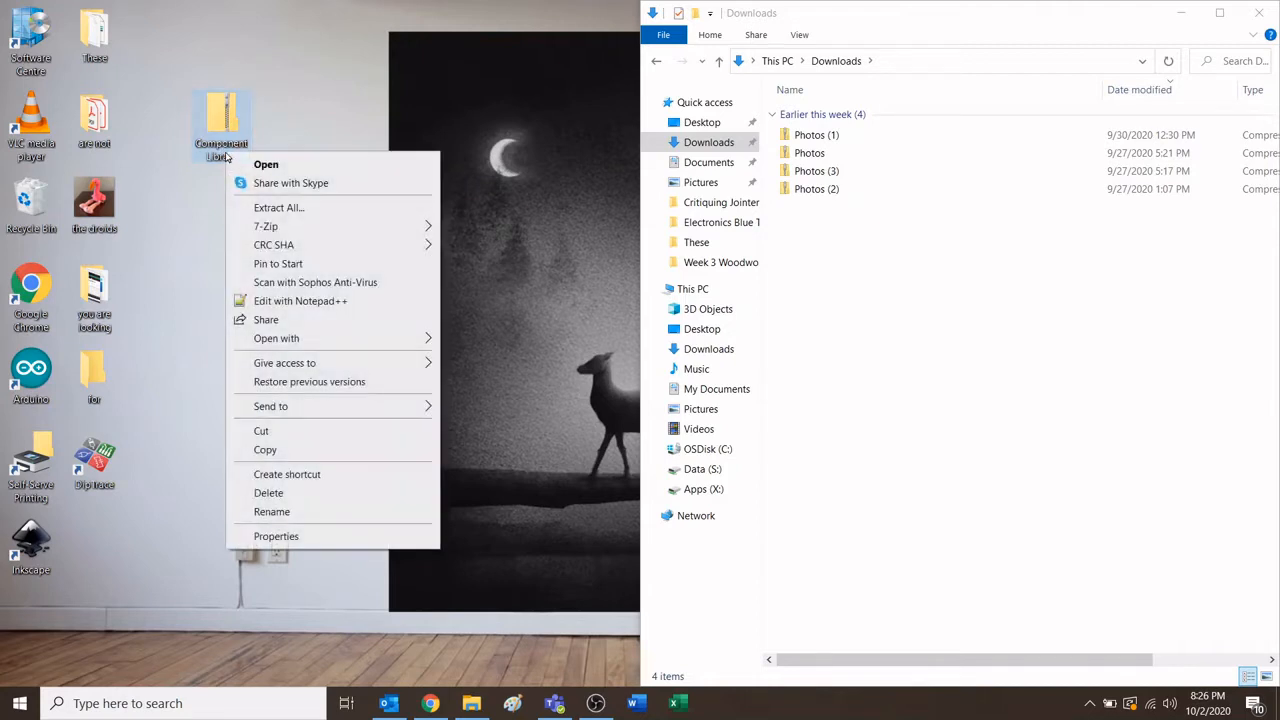
pyautogui.moveTo(248, 211)
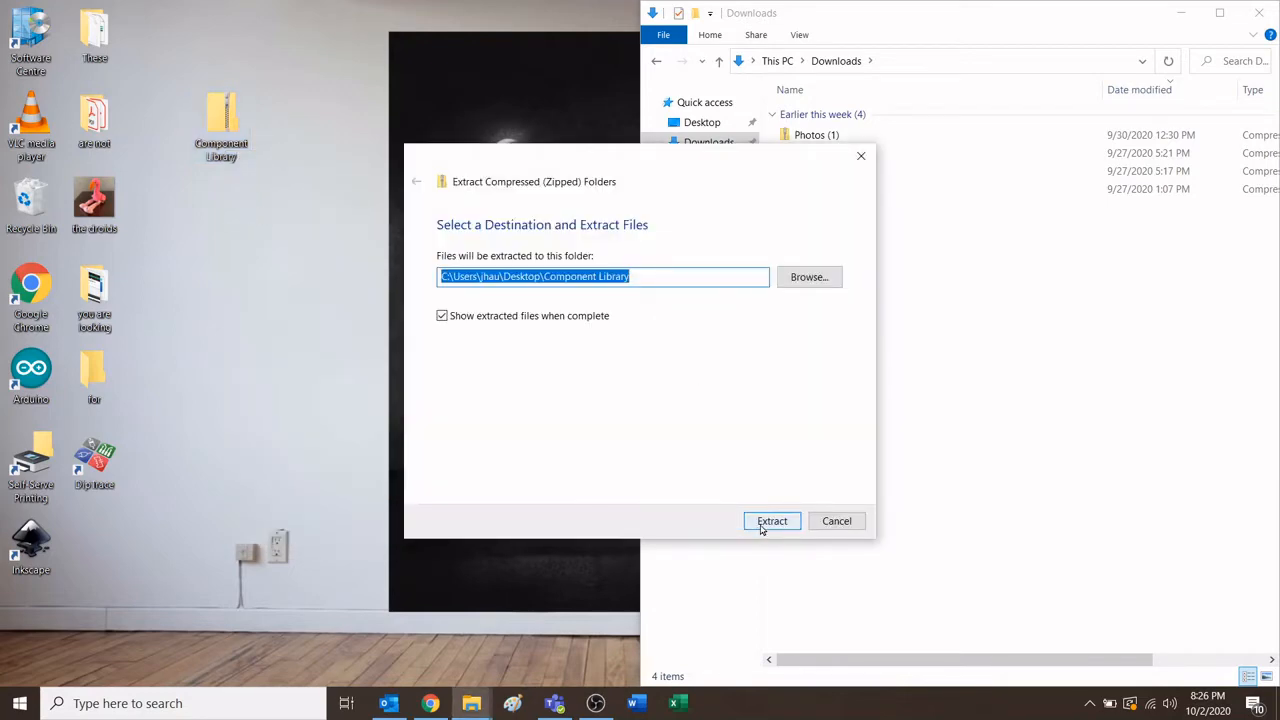
pyautogui.click(771, 520)
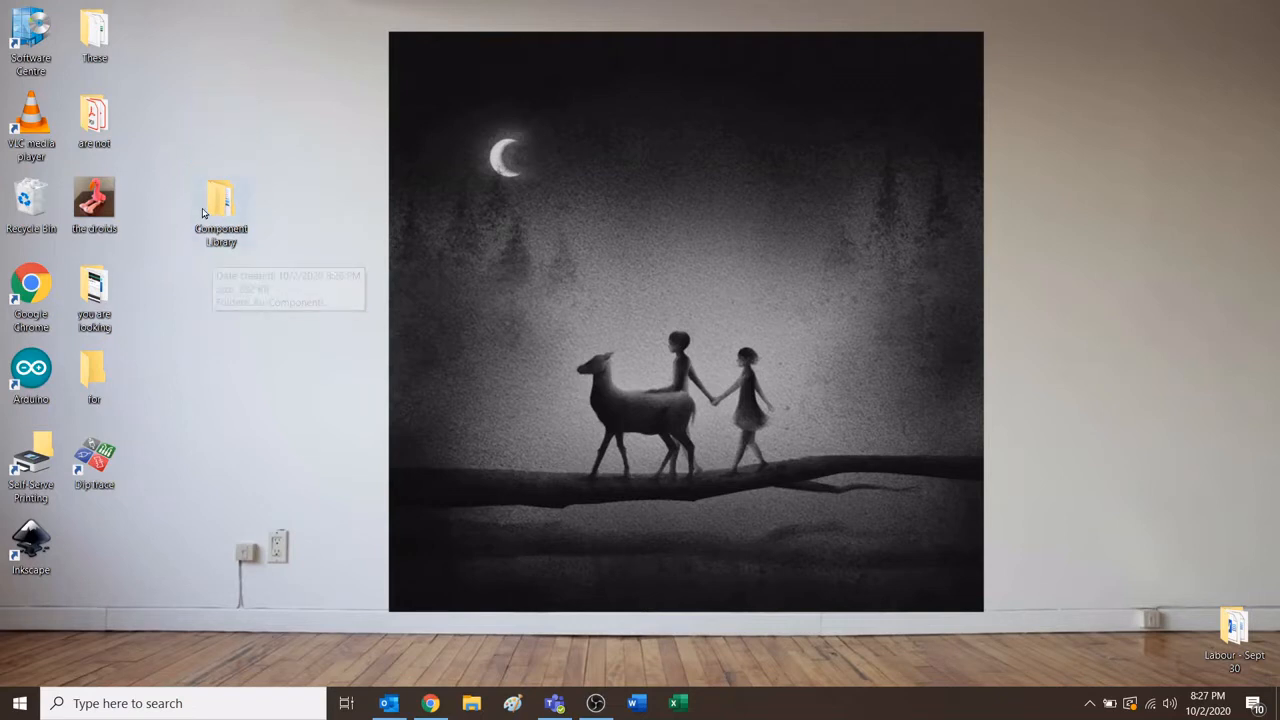
pyautogui.moveTo(222, 210)
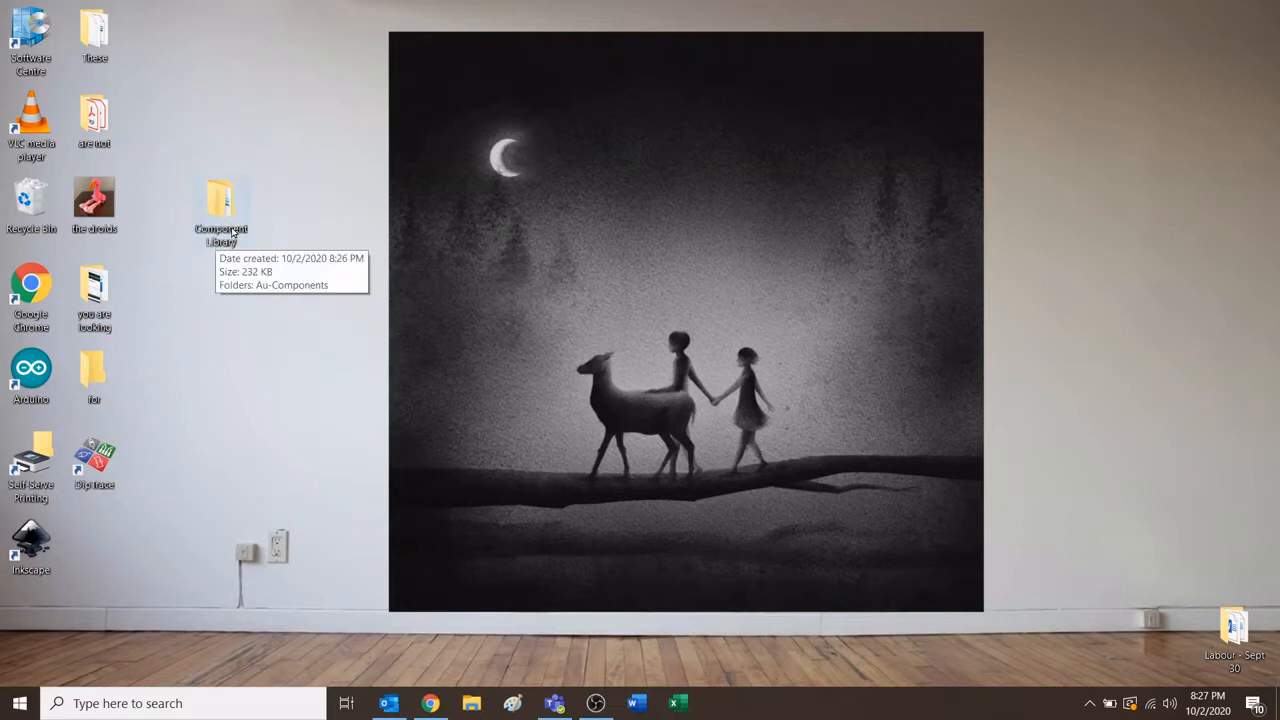
# Launch DipTrace Schematic Capture and show the General (non-IPC) library's parts.
pyautogui.doubleClick(94, 460)
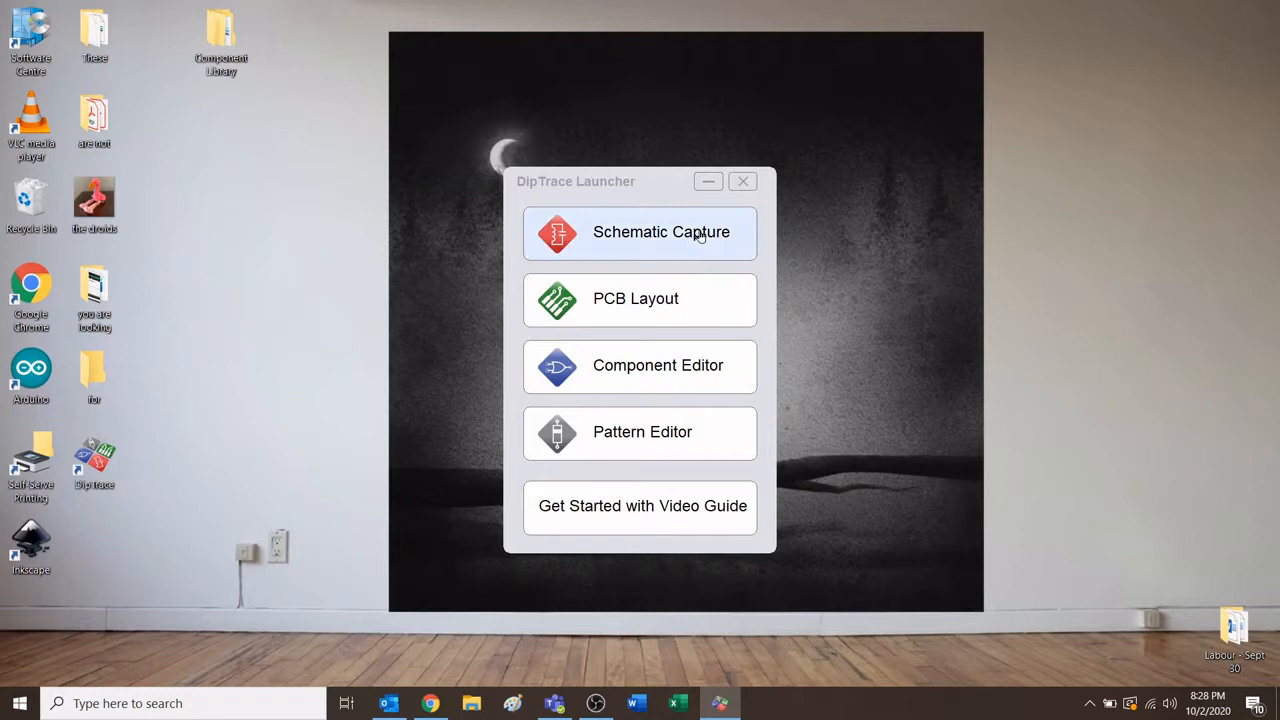
pyautogui.moveTo(678, 240)
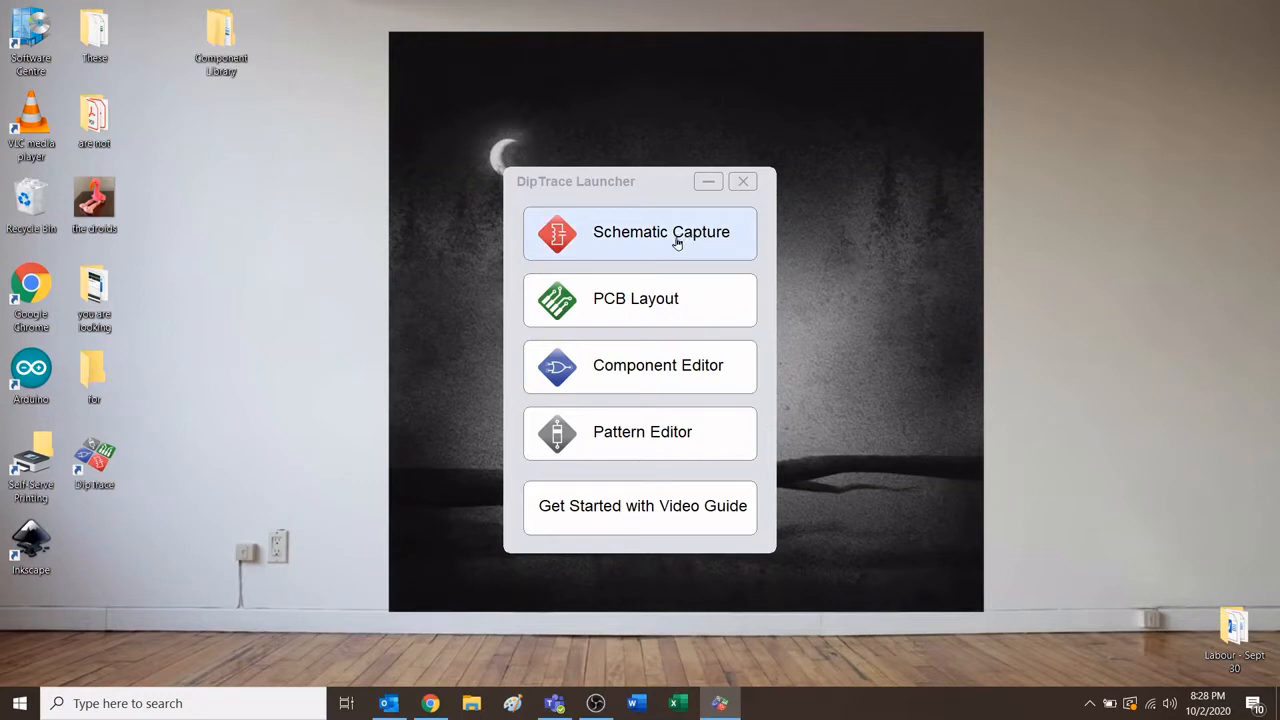
pyautogui.moveTo(665, 248)
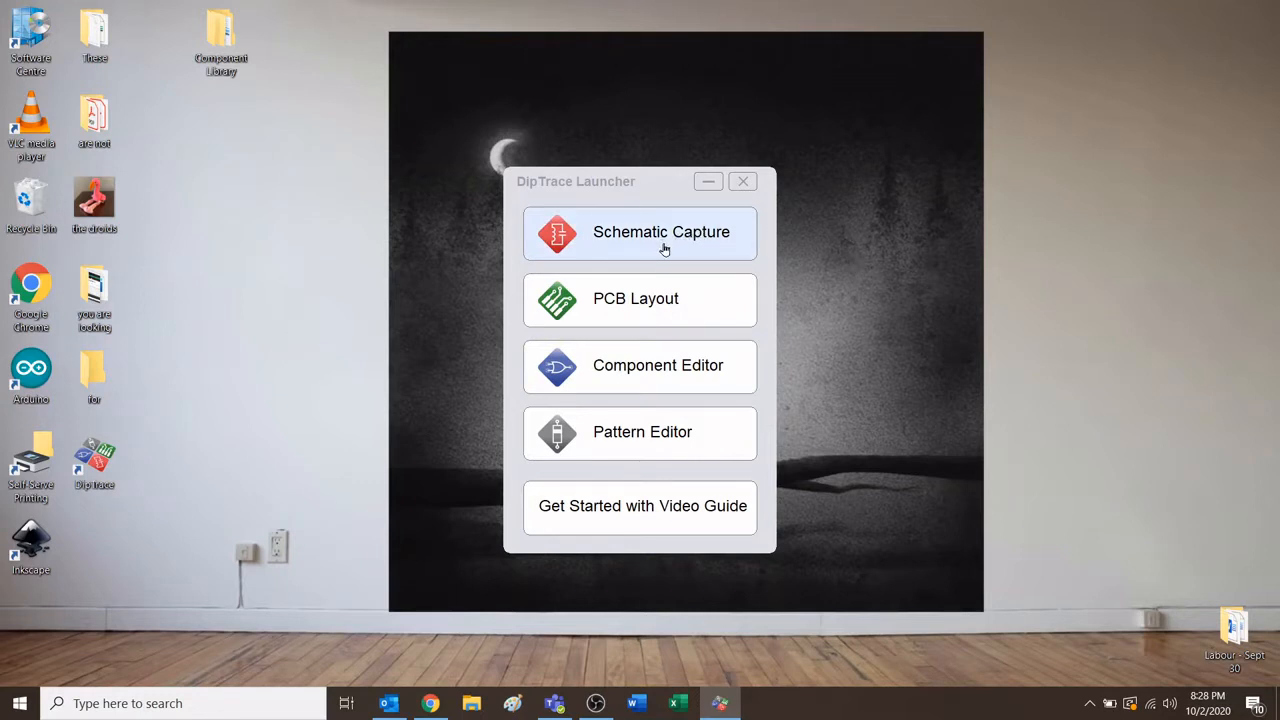
pyautogui.click(661, 231)
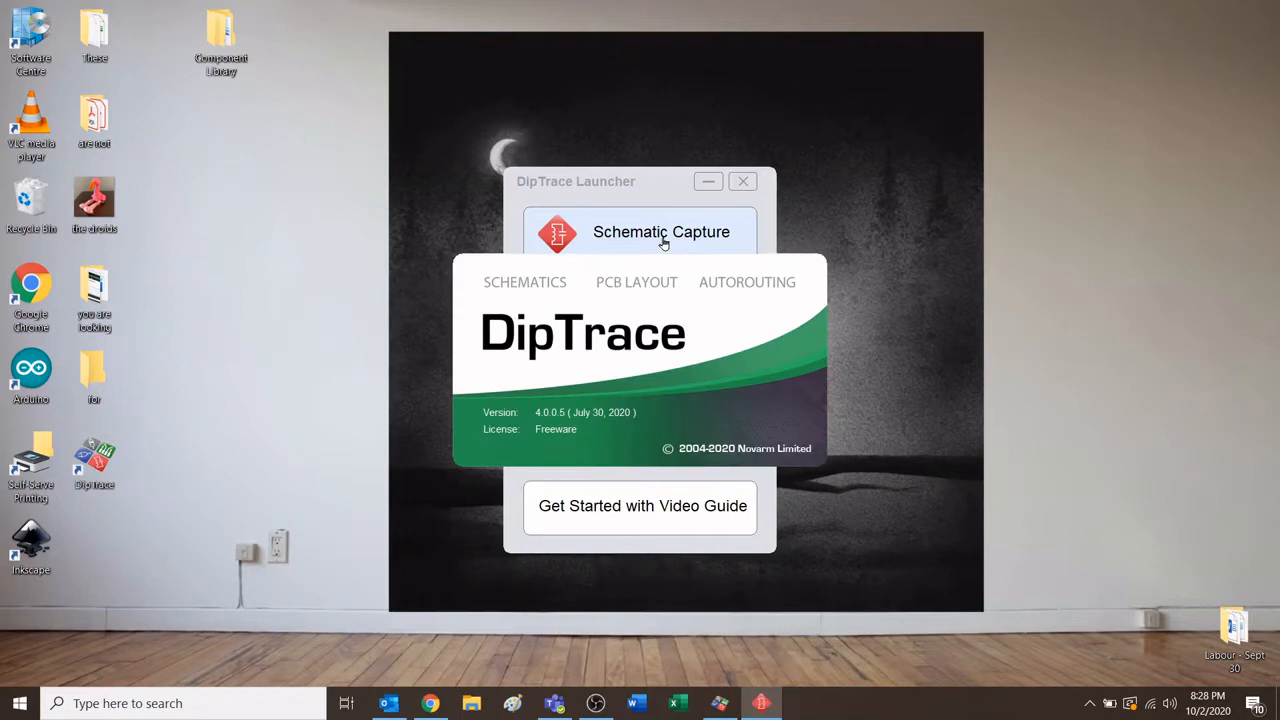
pyautogui.click(661, 231)
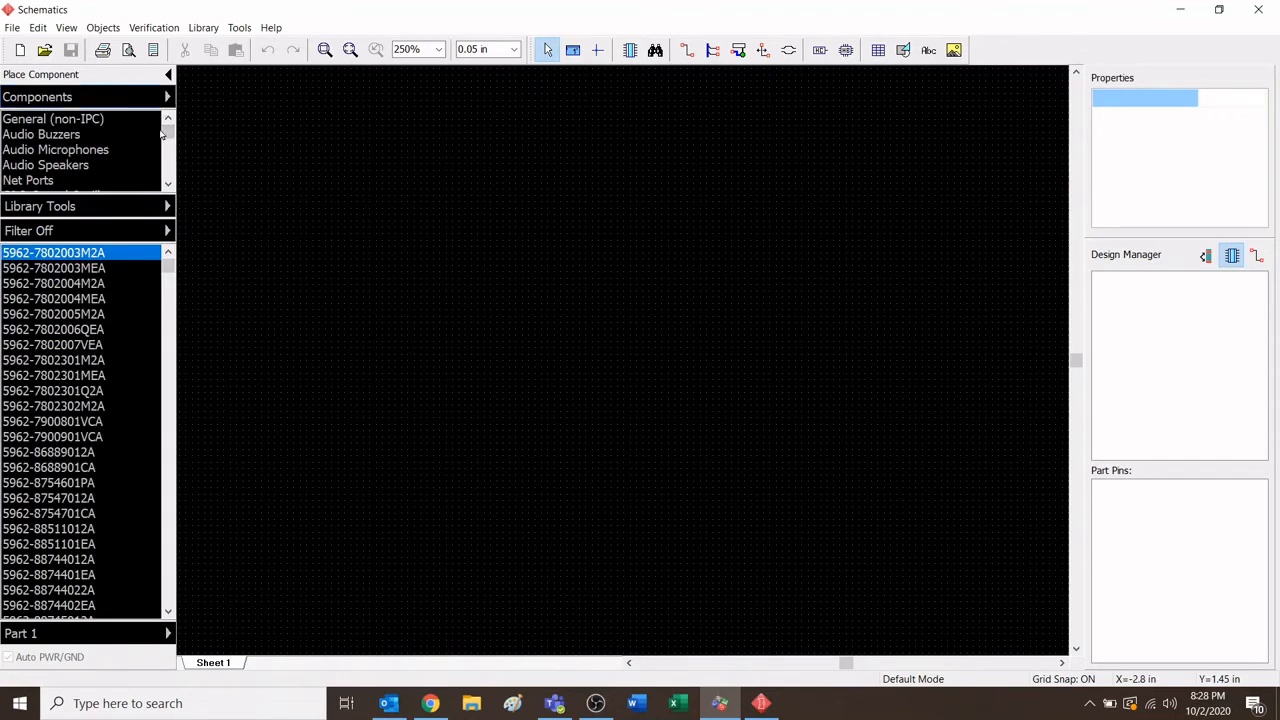
pyautogui.click(53, 118)
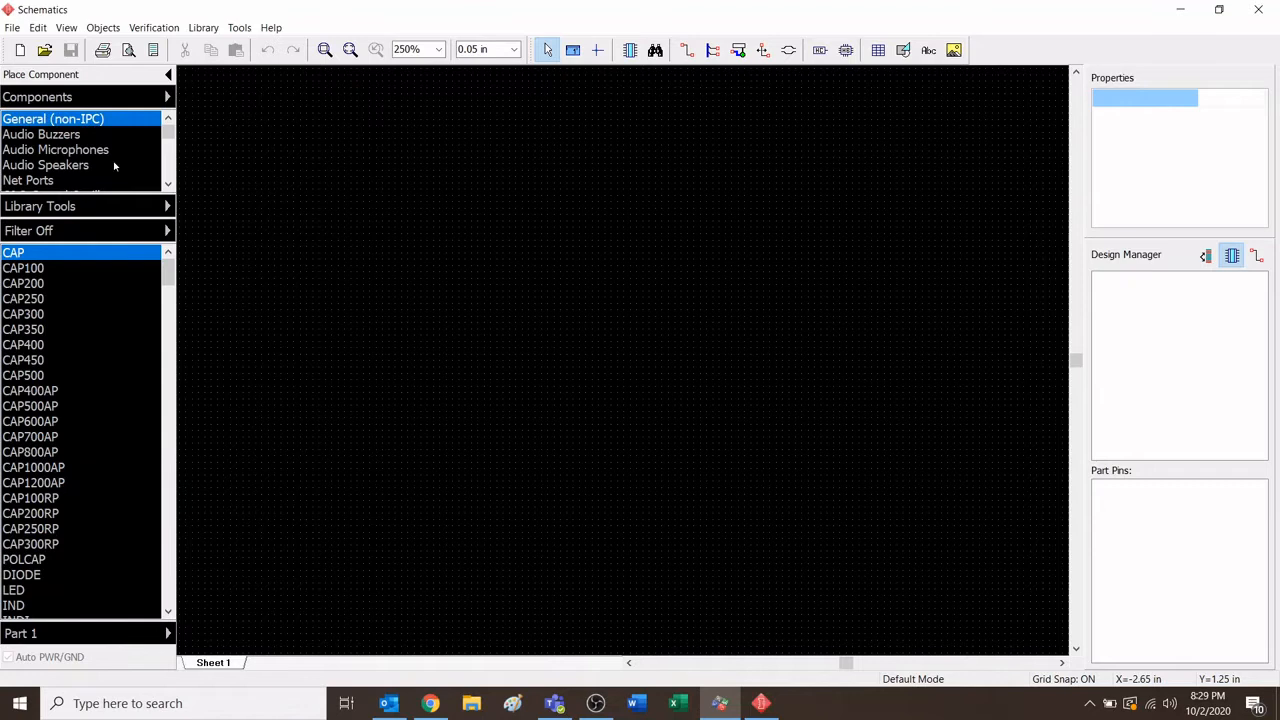
pyautogui.moveTo(93, 186)
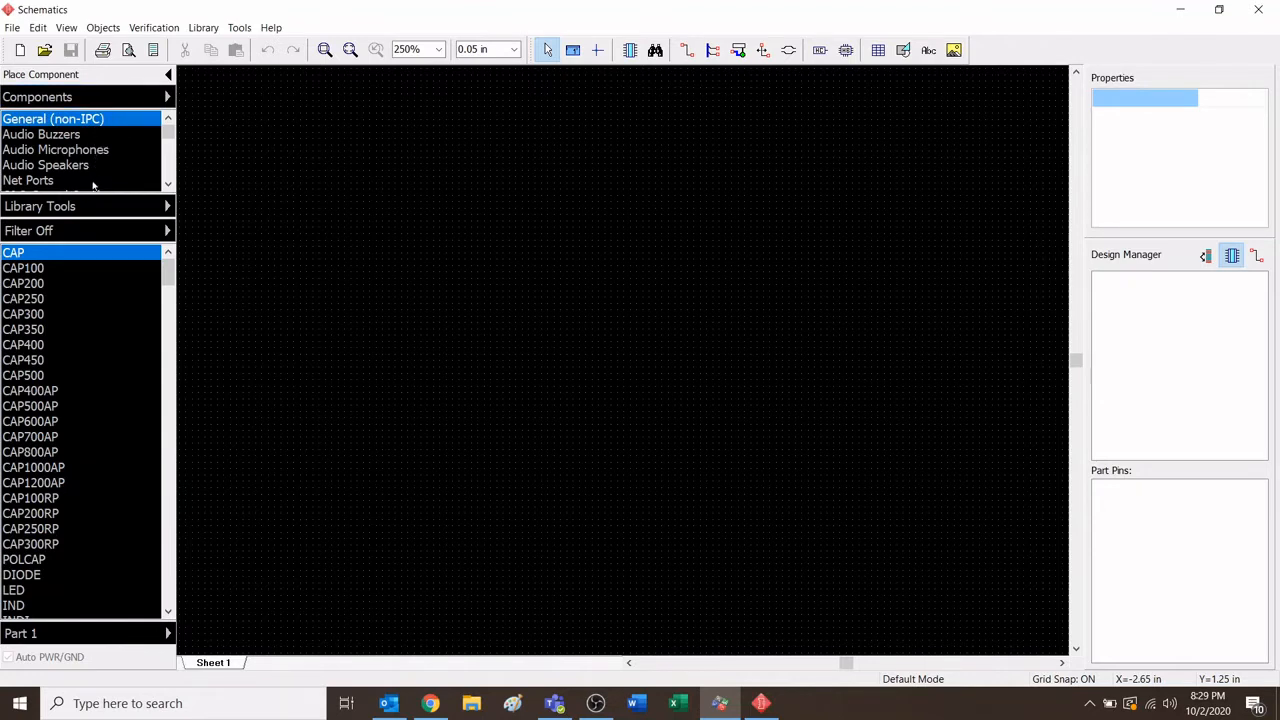
pyautogui.moveTo(95, 180)
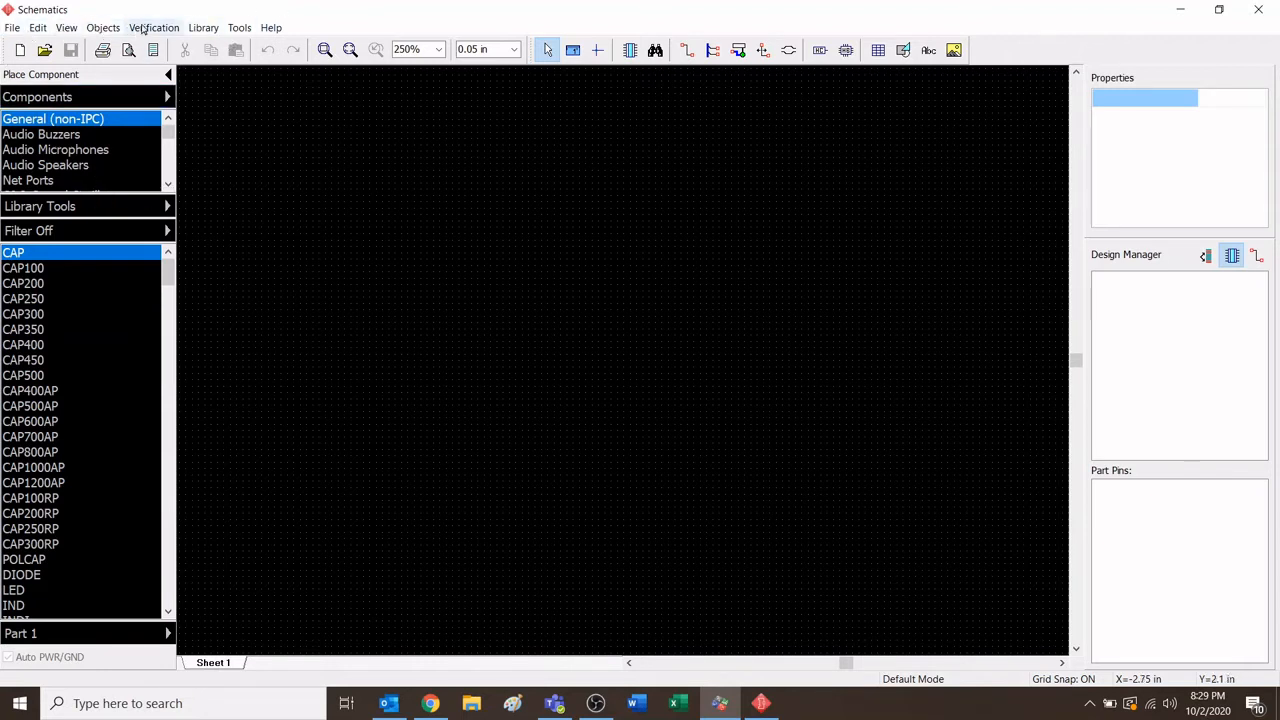
# Add a library group in Library Setup named 'King George Components'.
pyautogui.click(203, 27)
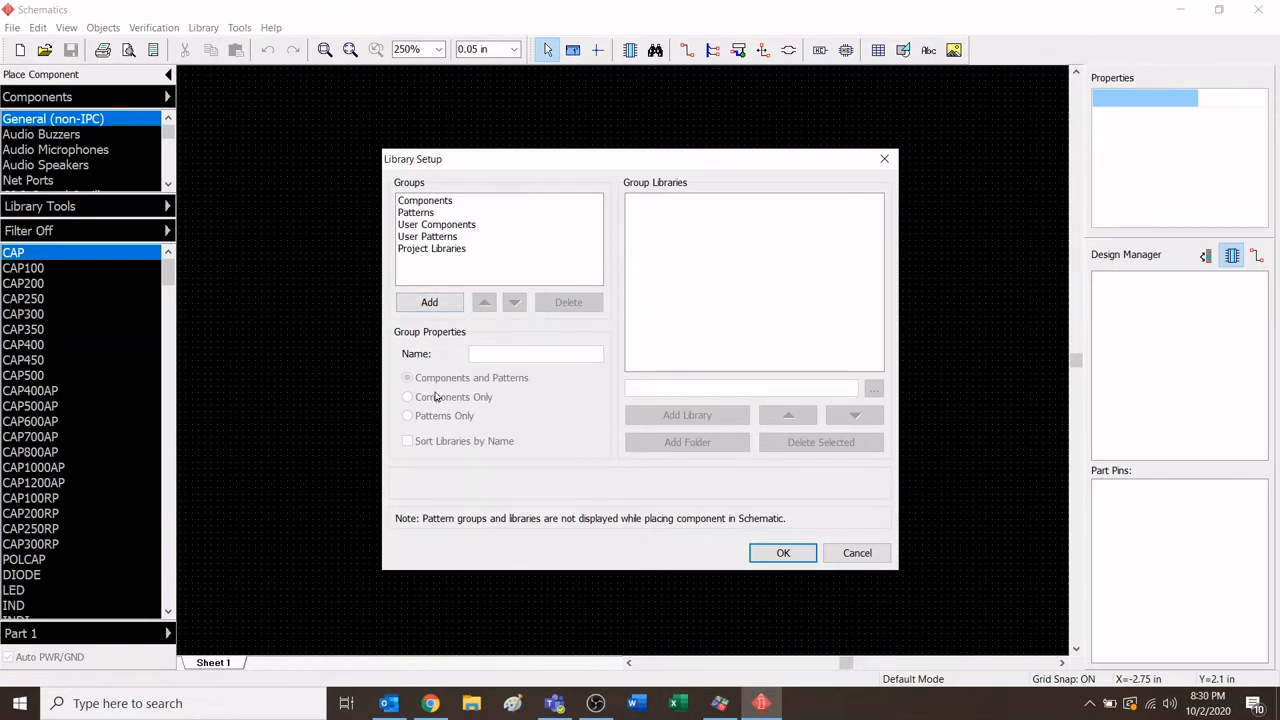
pyautogui.click(429, 302)
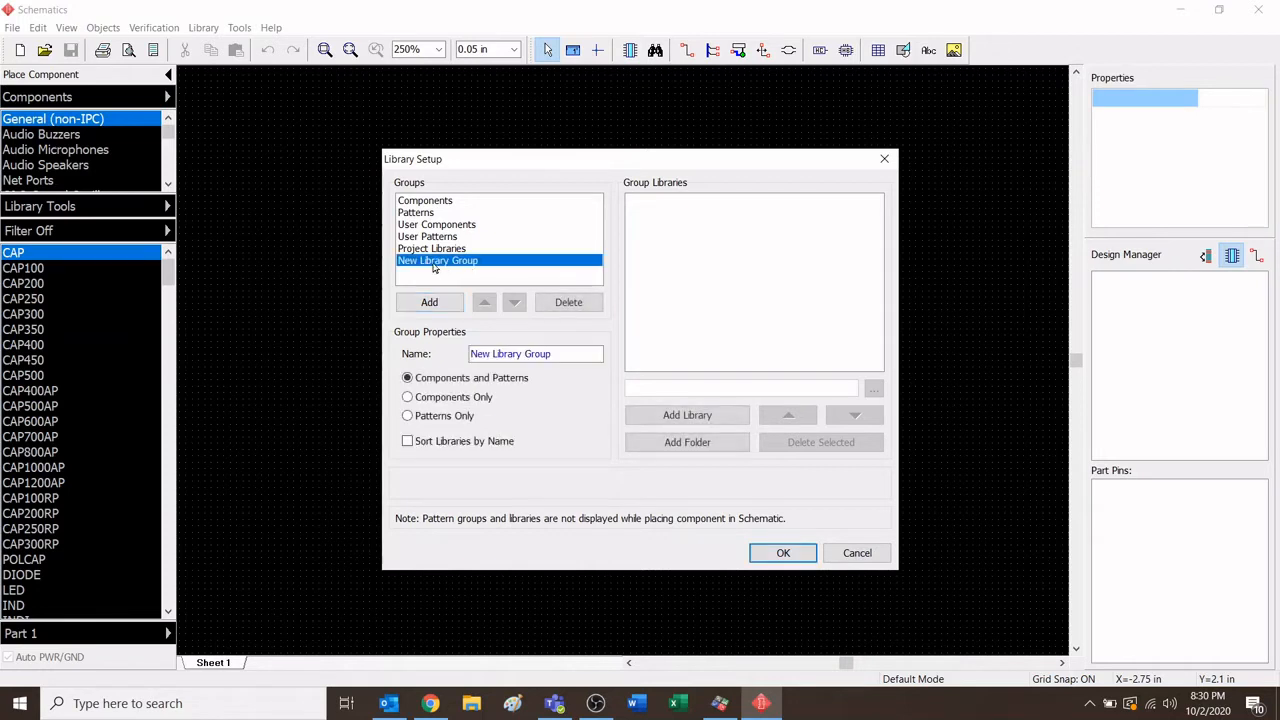
pyautogui.moveTo(507, 270)
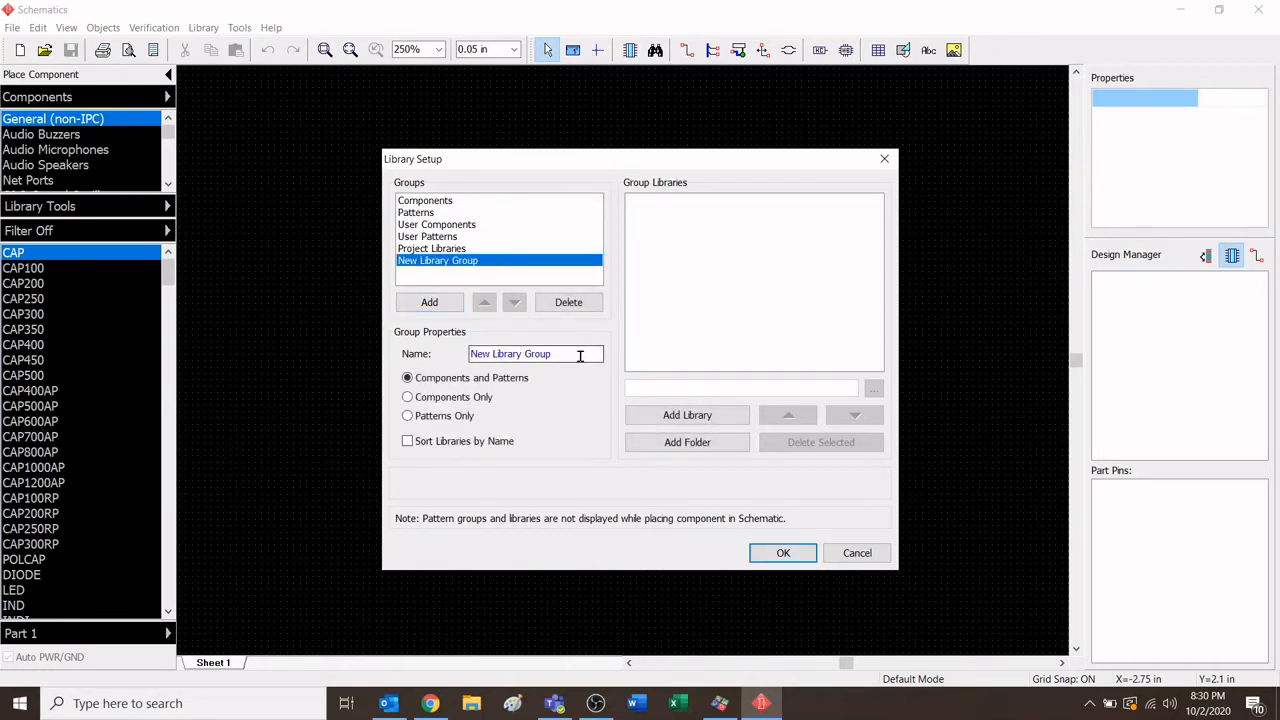
pyautogui.tripleClick(535, 353)
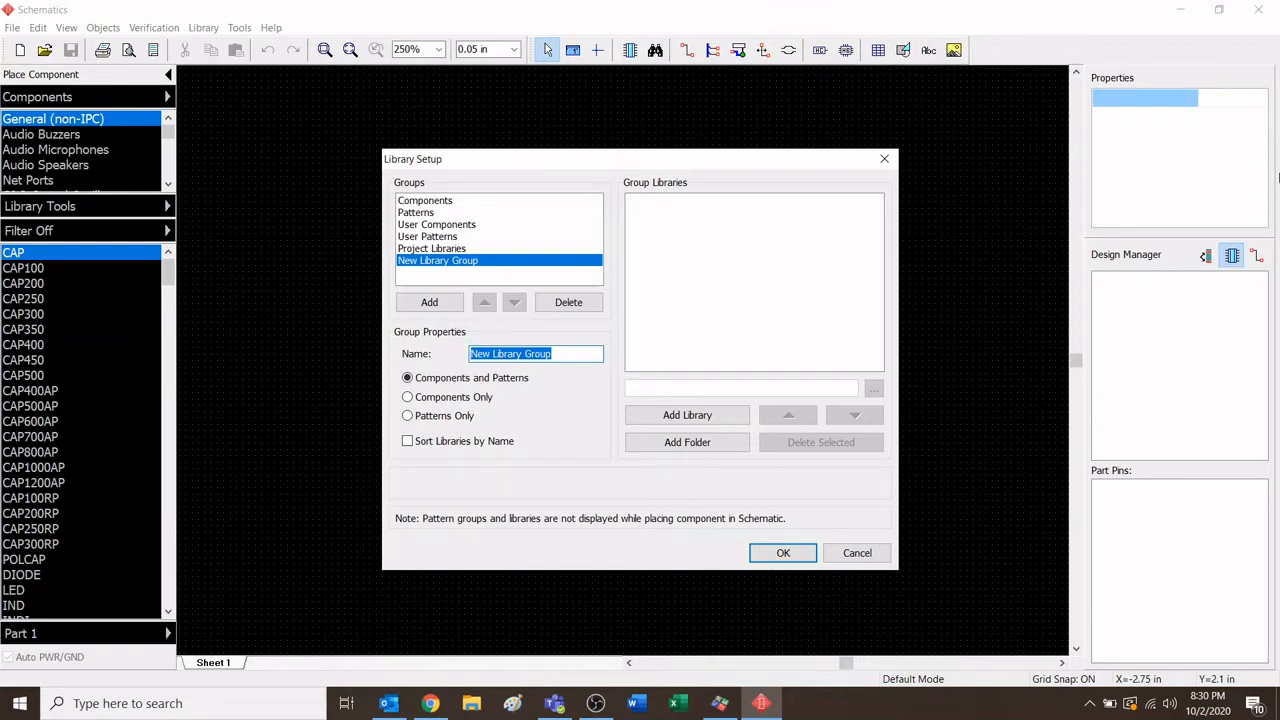
pyautogui.write('King George Components')
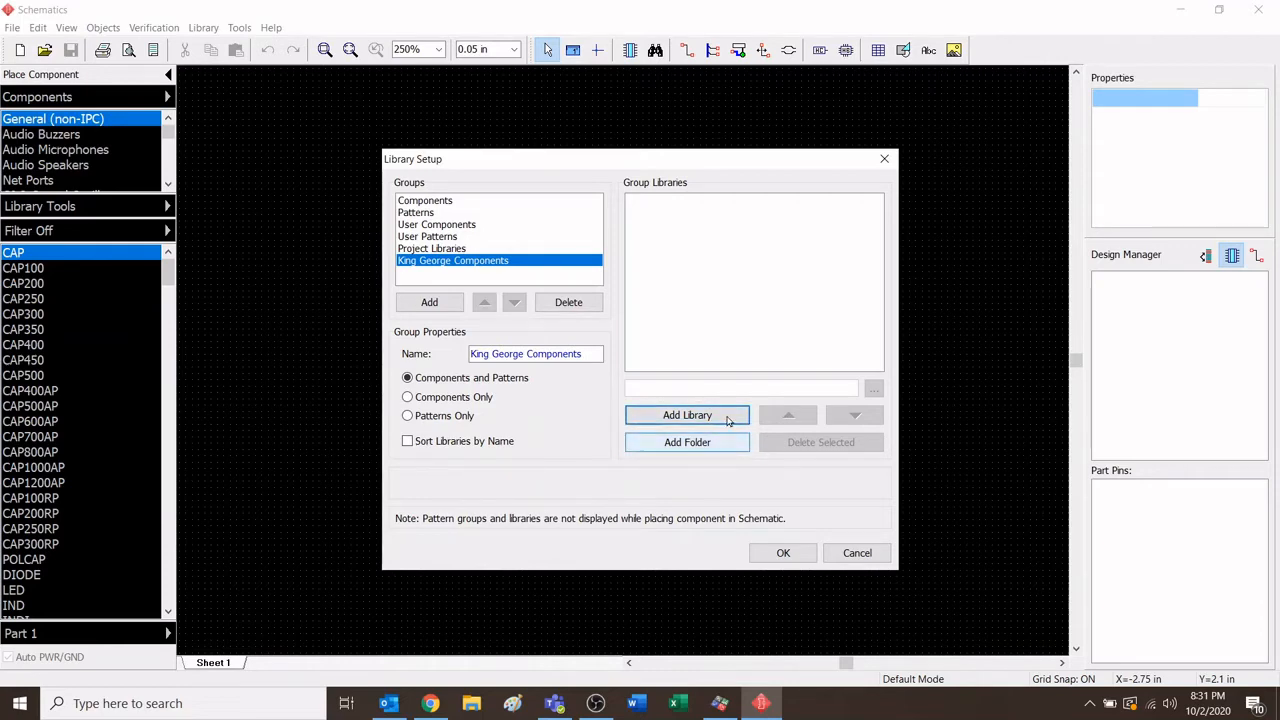
# Add a library, browsing to Desktop > Component Library > Au-Components > Au-Components.
pyautogui.click(687, 415)
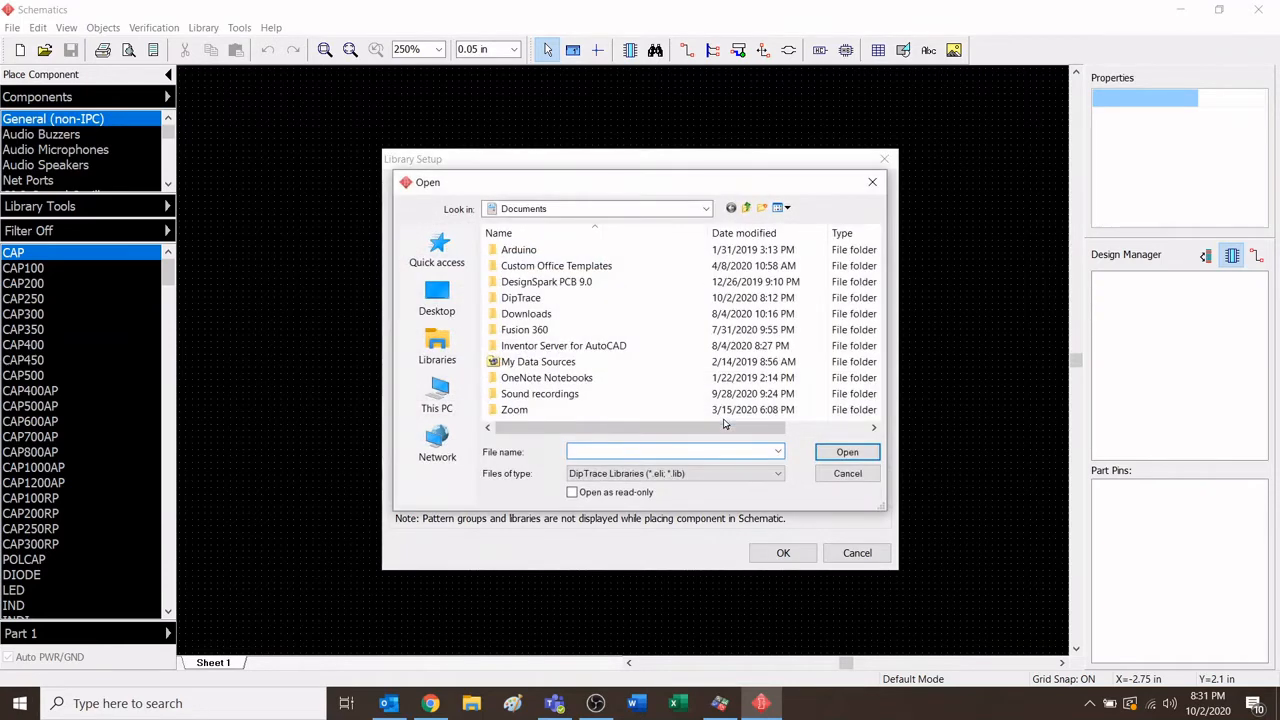
pyautogui.click(437, 295)
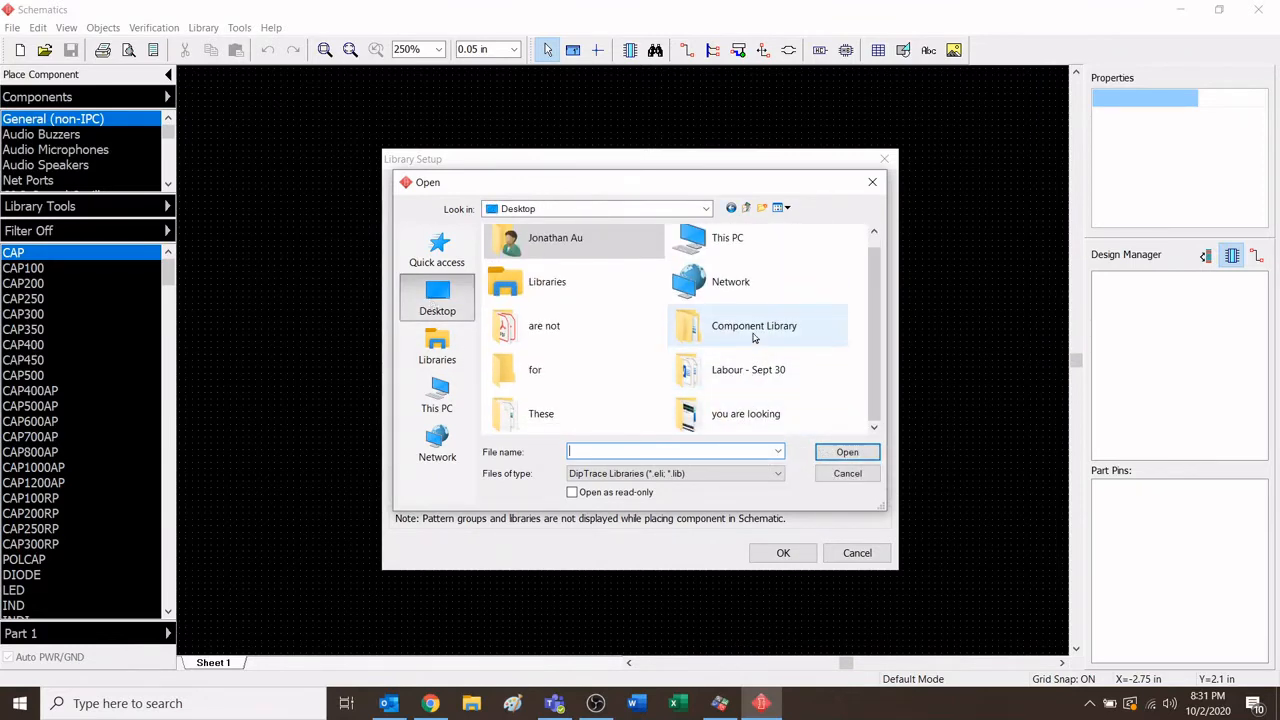
pyautogui.moveTo(754, 325)
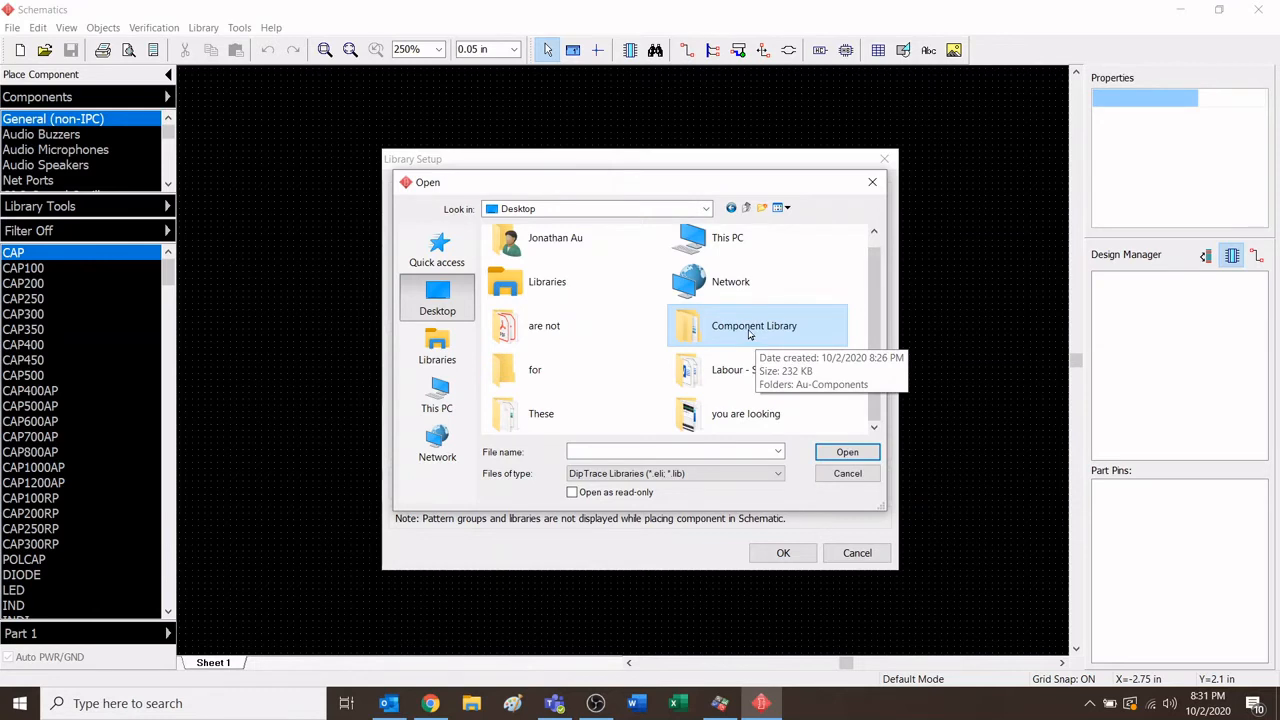
pyautogui.doubleClick(754, 325)
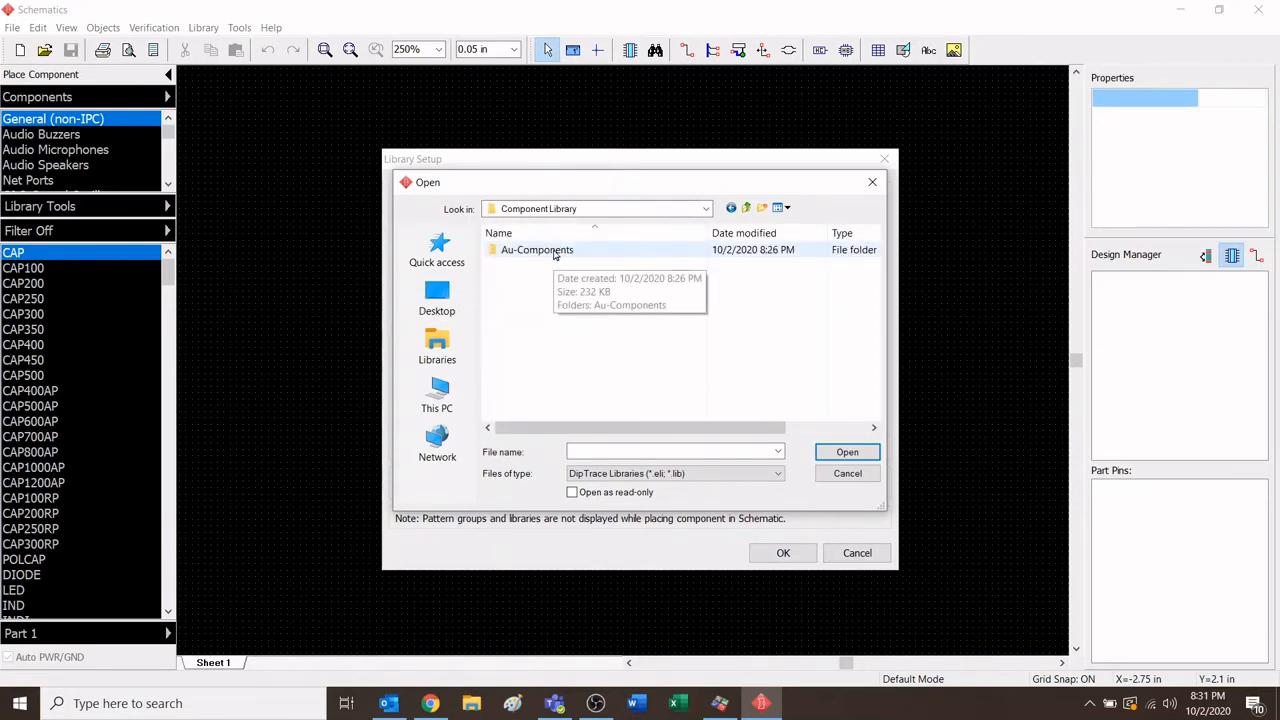
pyautogui.doubleClick(537, 249)
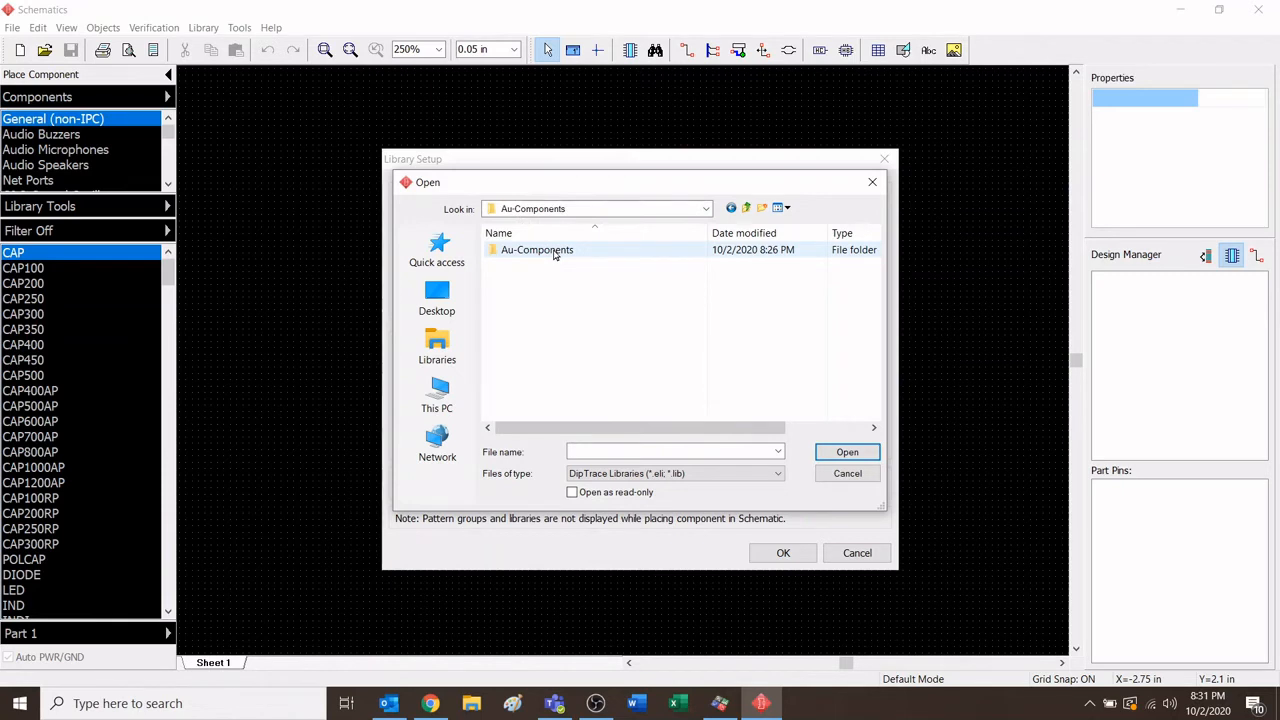
pyautogui.doubleClick(537, 249)
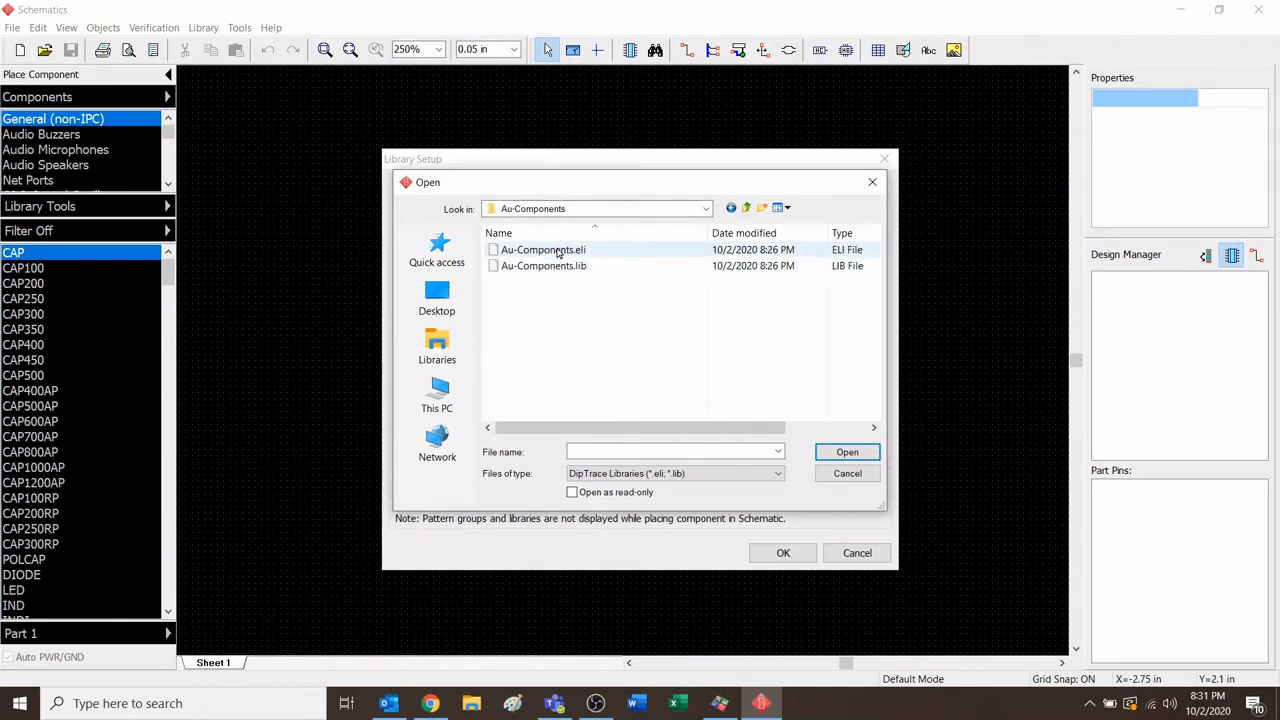
pyautogui.moveTo(543, 265)
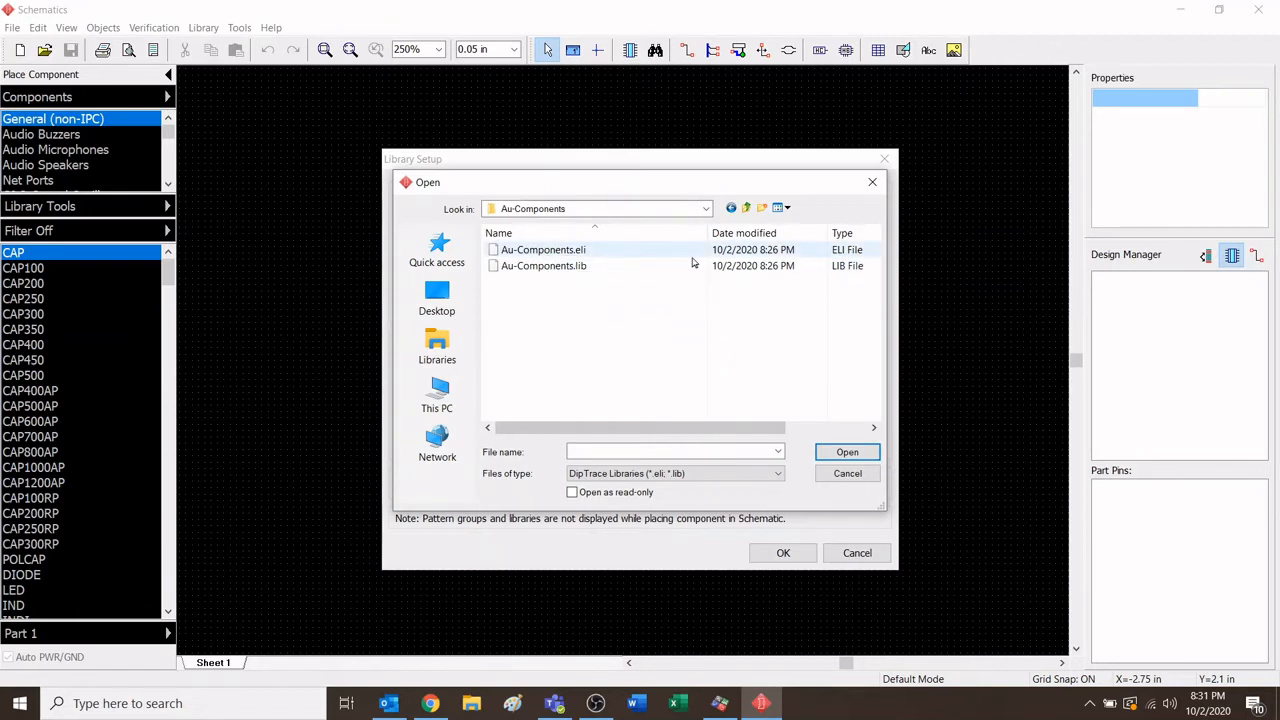
pyautogui.click(543, 265)
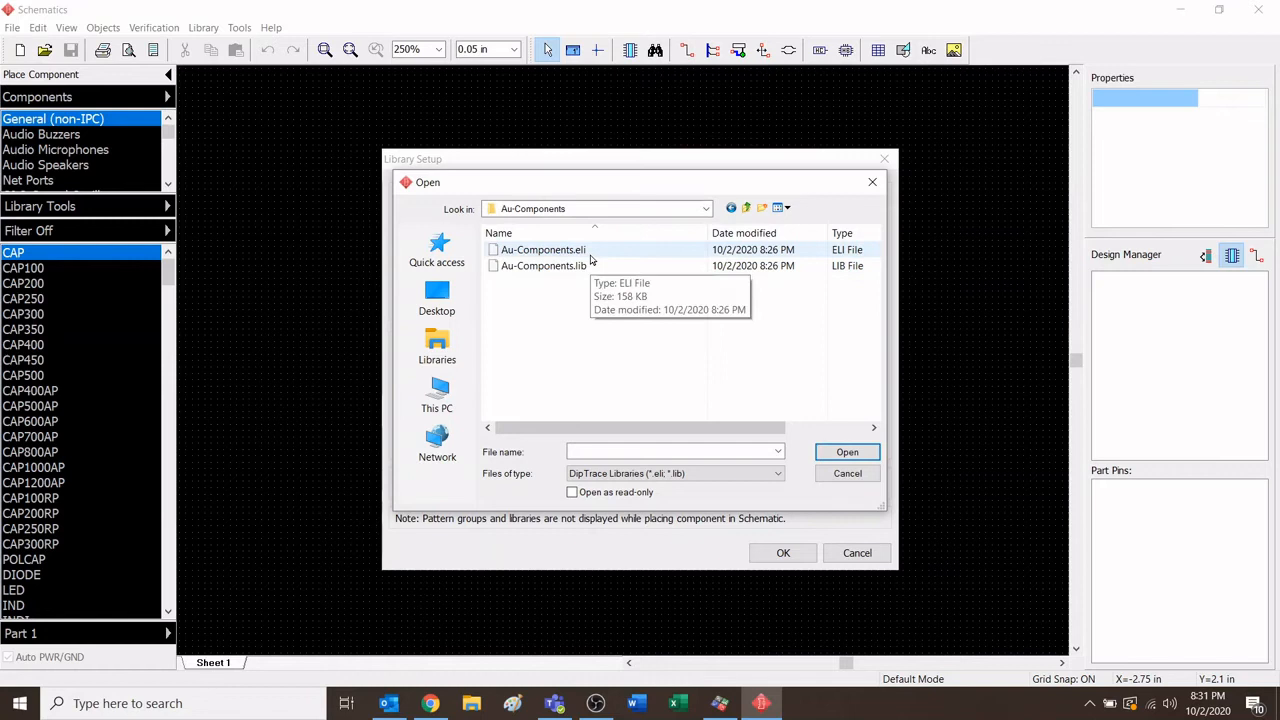
pyautogui.moveTo(594, 250)
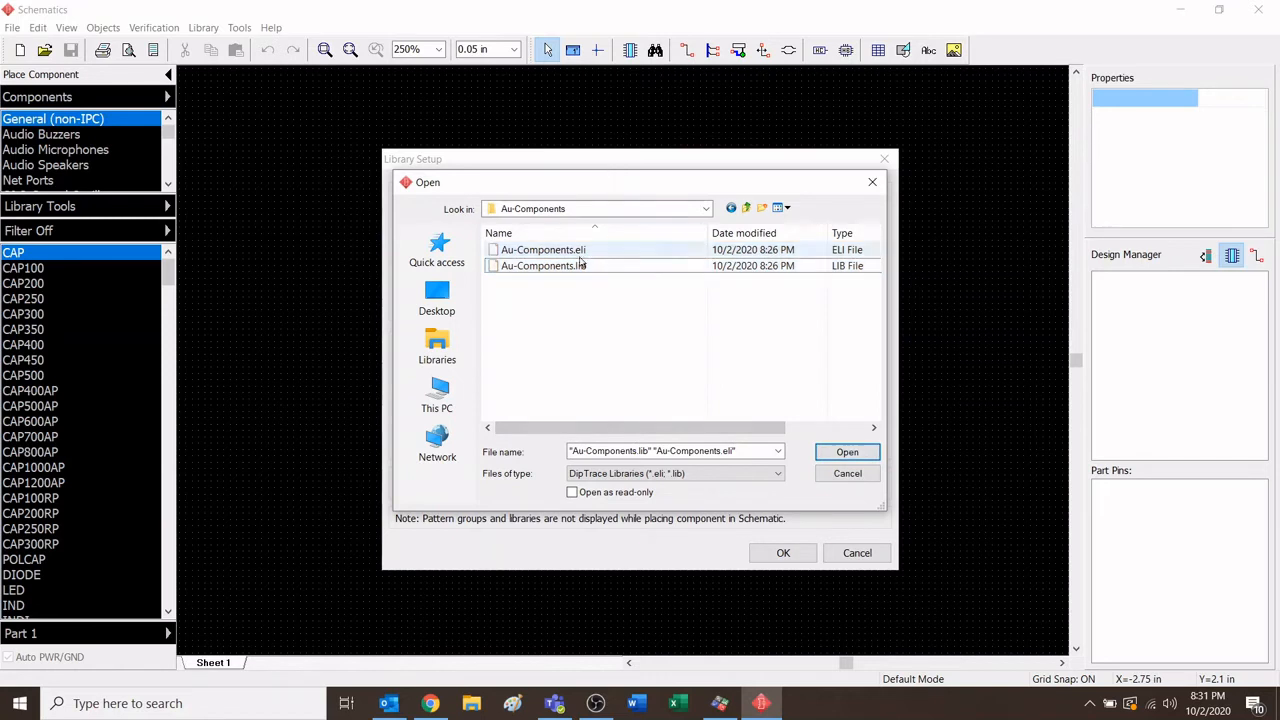
pyautogui.moveTo(583, 254)
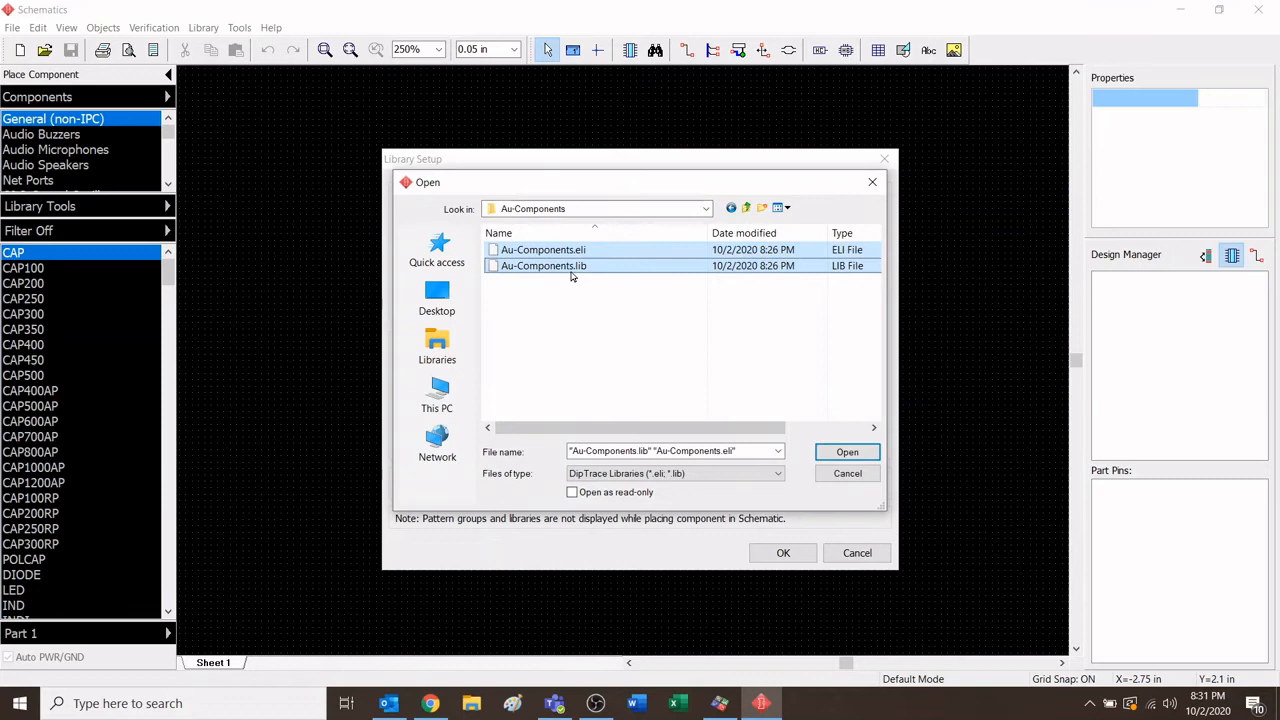
pyautogui.moveTo(544, 266)
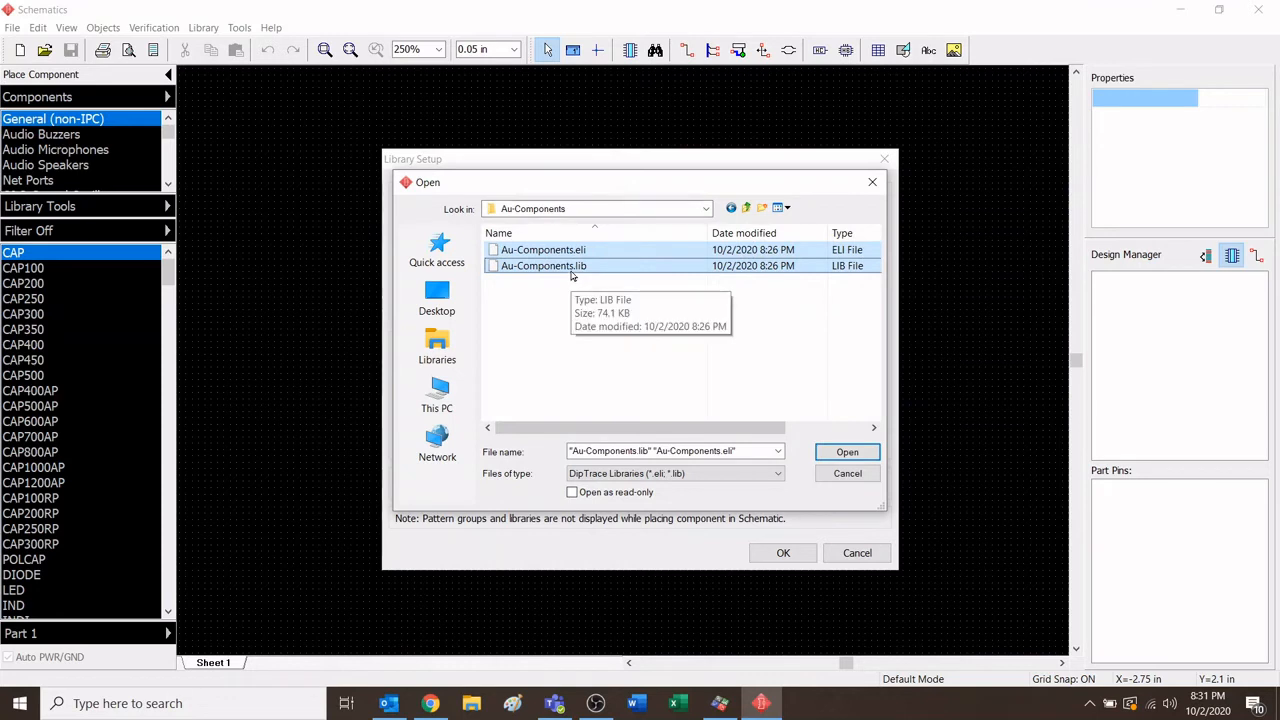
pyautogui.moveTo(598, 249)
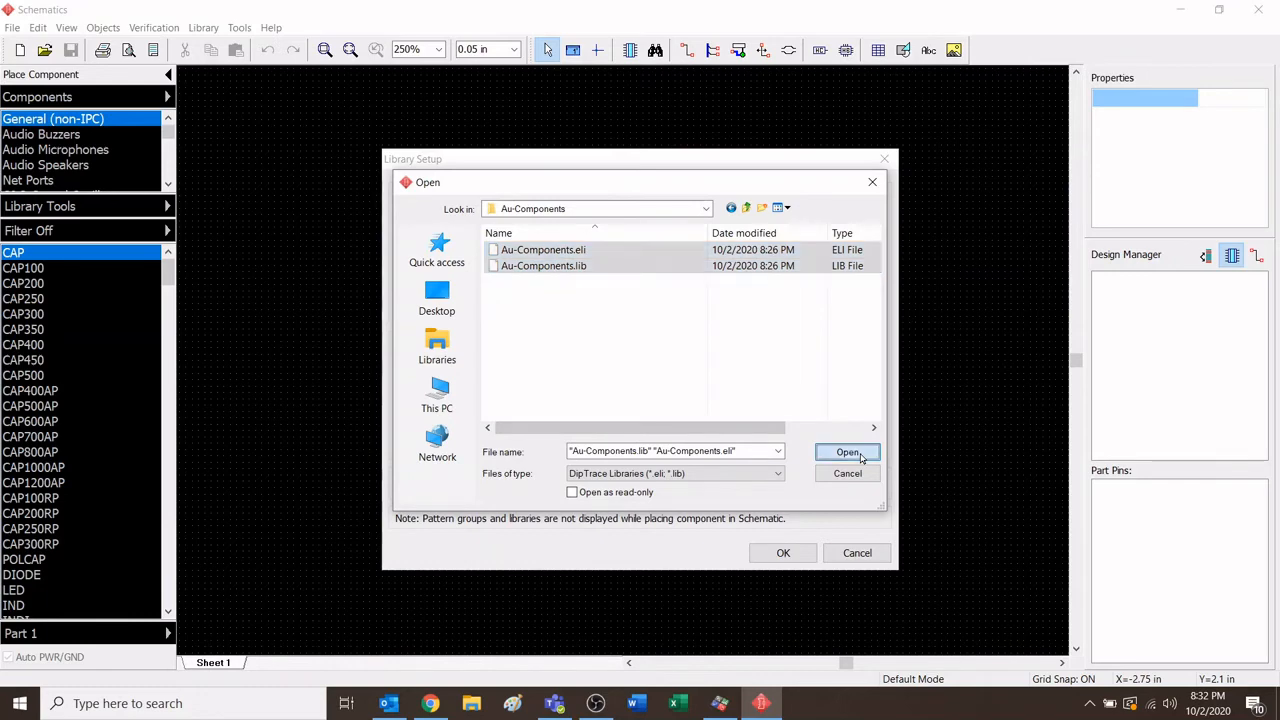
# Load the Au-Components .eli and .lib files into the group.
pyautogui.click(847, 452)
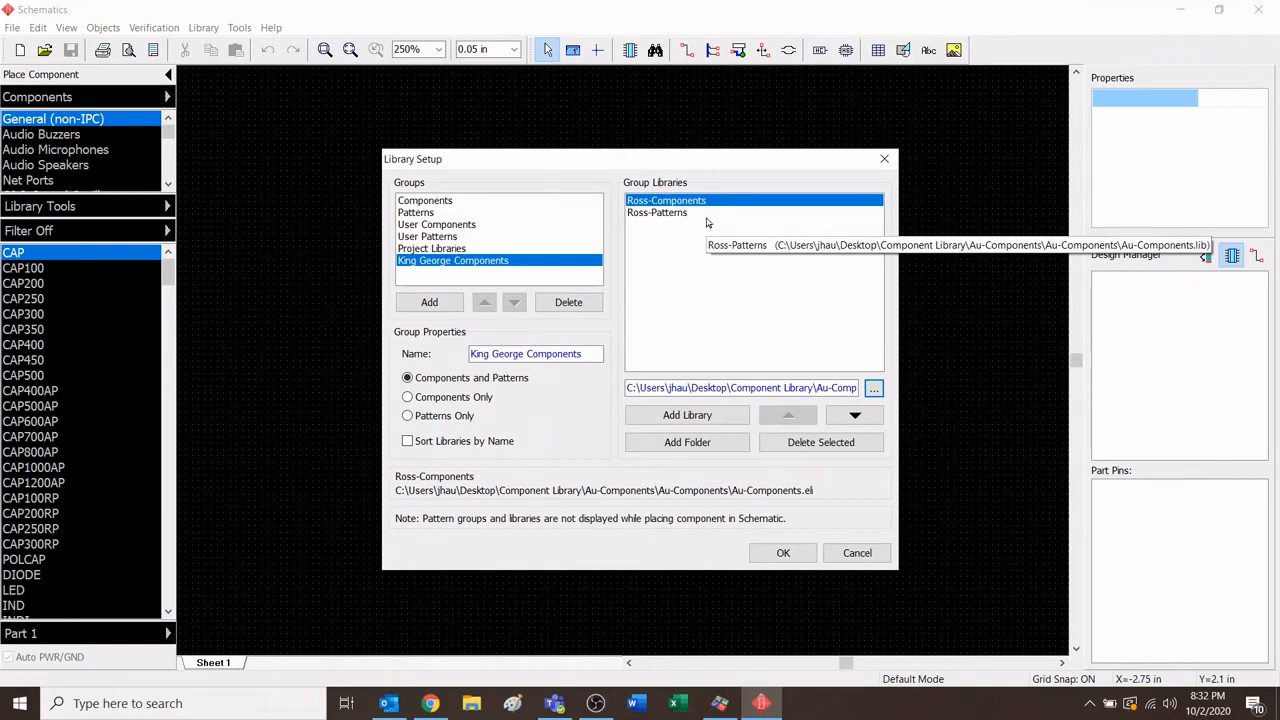
pyautogui.moveTo(717, 362)
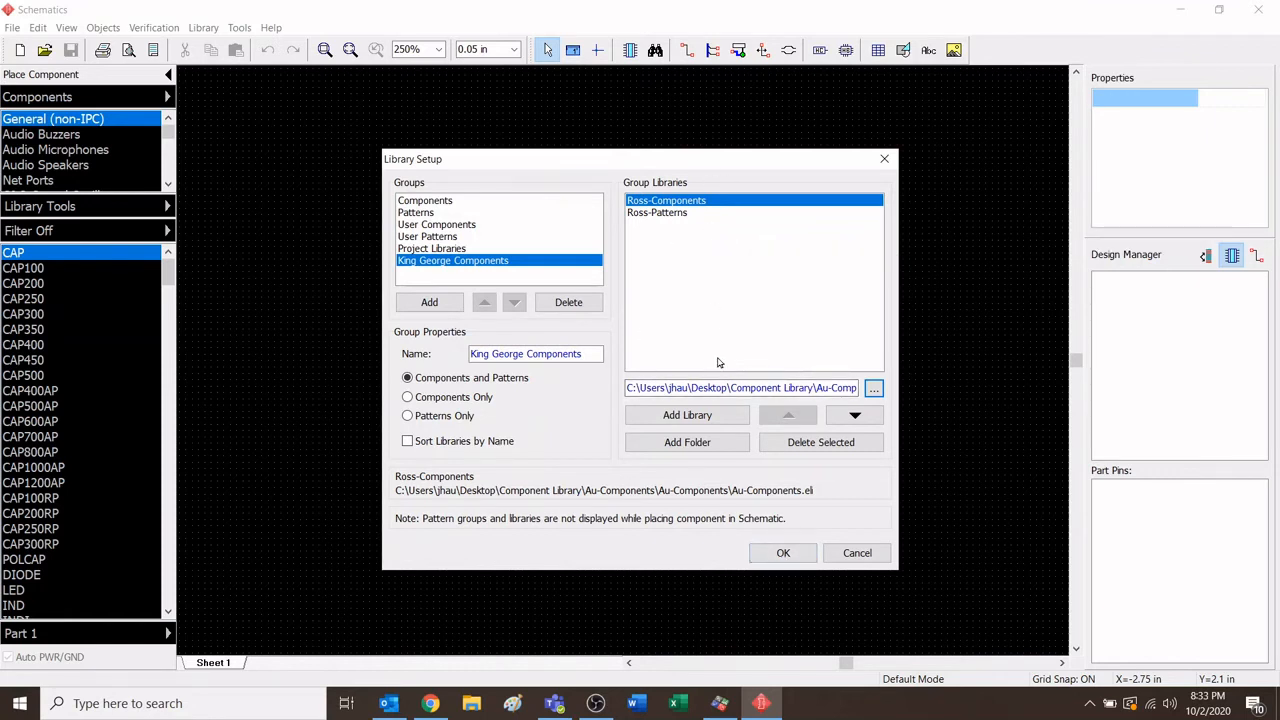
pyautogui.moveTo(783, 553)
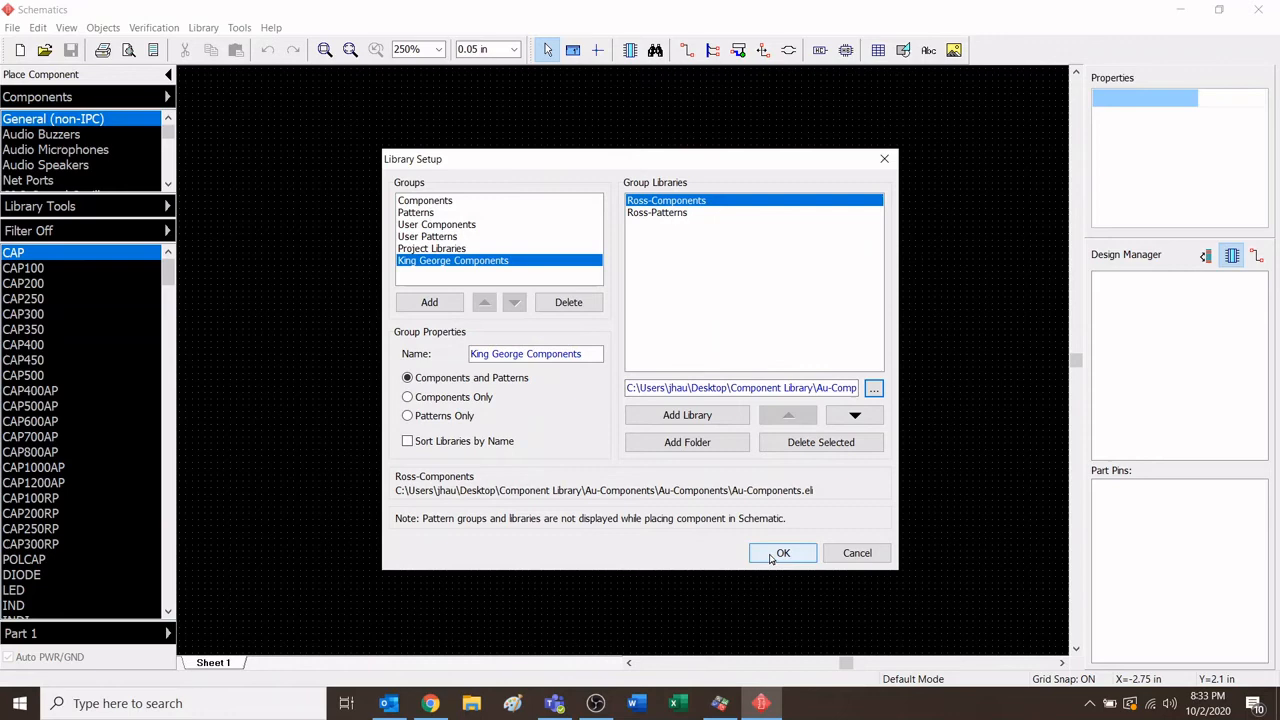
# Confirm Library Setup with Ross-Components and Ross-Patterns listed under the group.
pyautogui.click(783, 553)
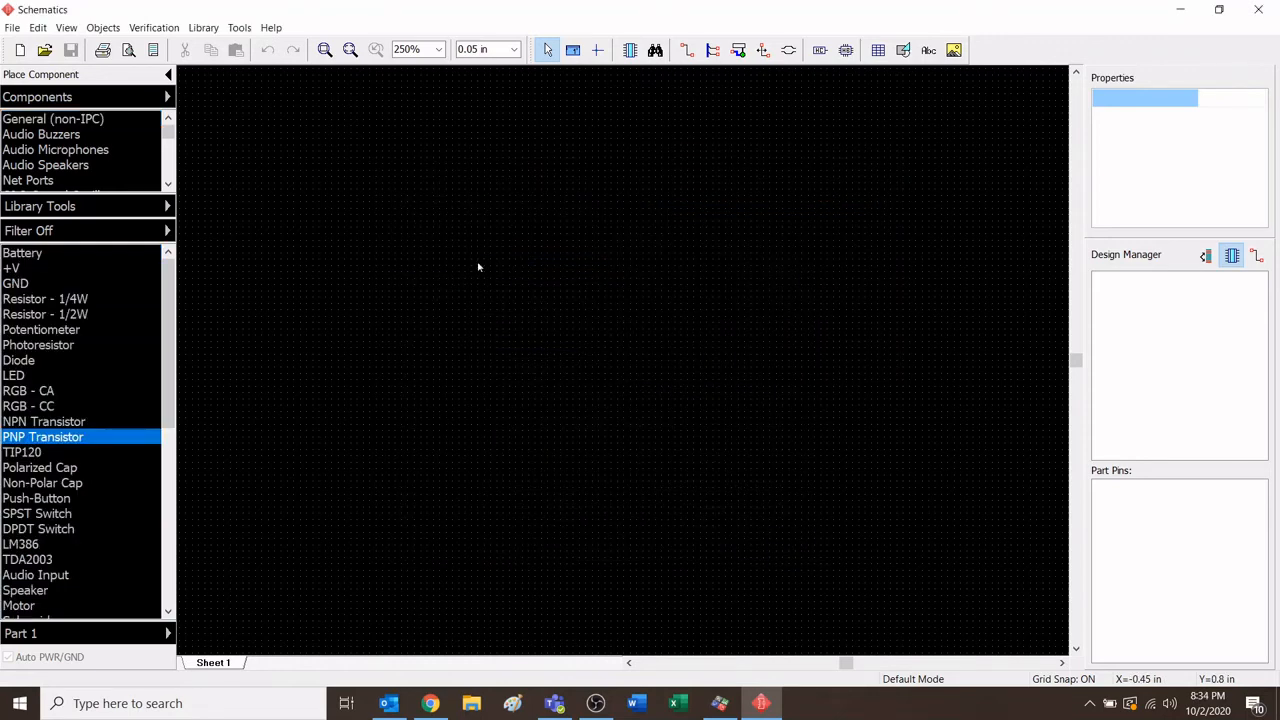
pyautogui.moveTo(547, 169)
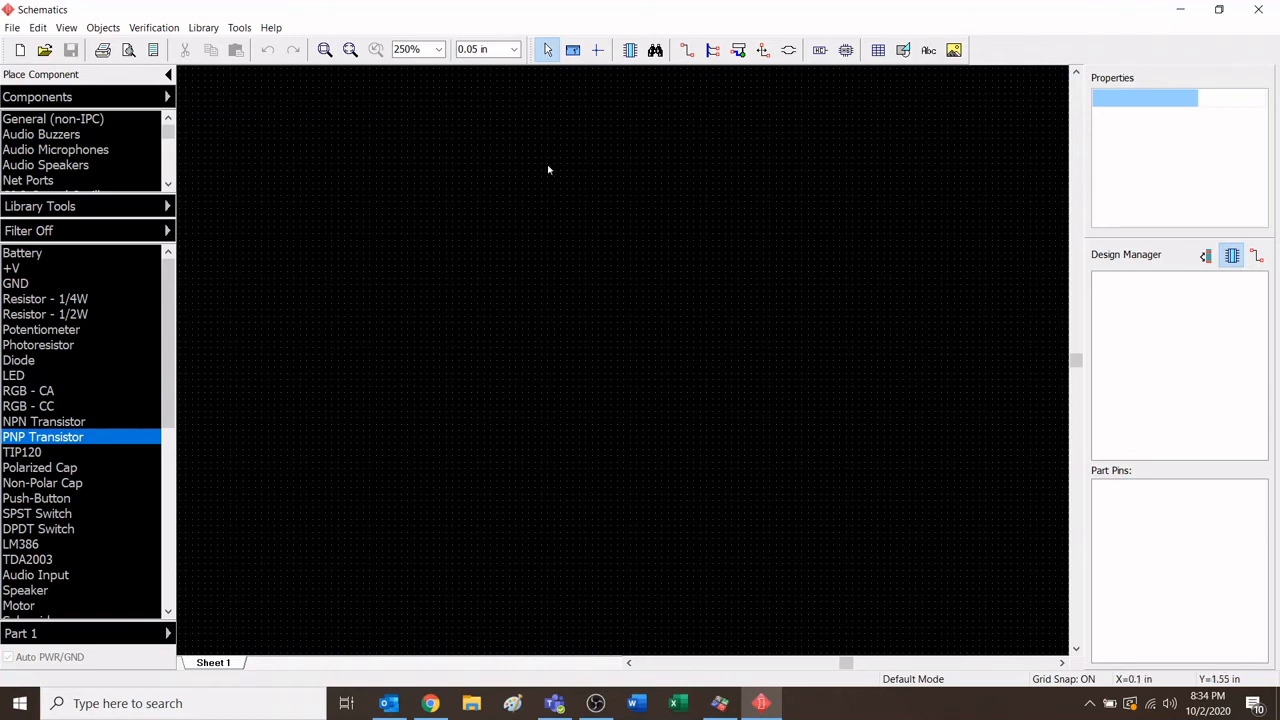
pyautogui.moveTo(364, 182)
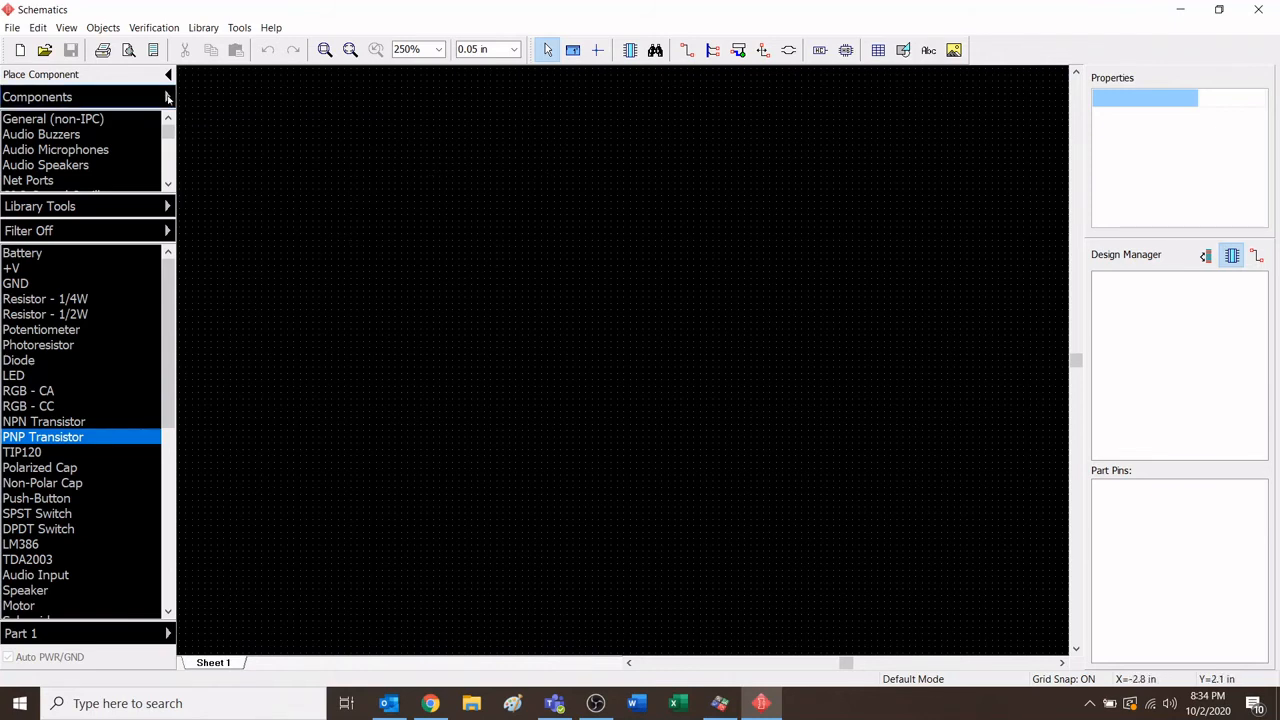
# Pick King George Components from the Place Component group list.
pyautogui.click(168, 97)
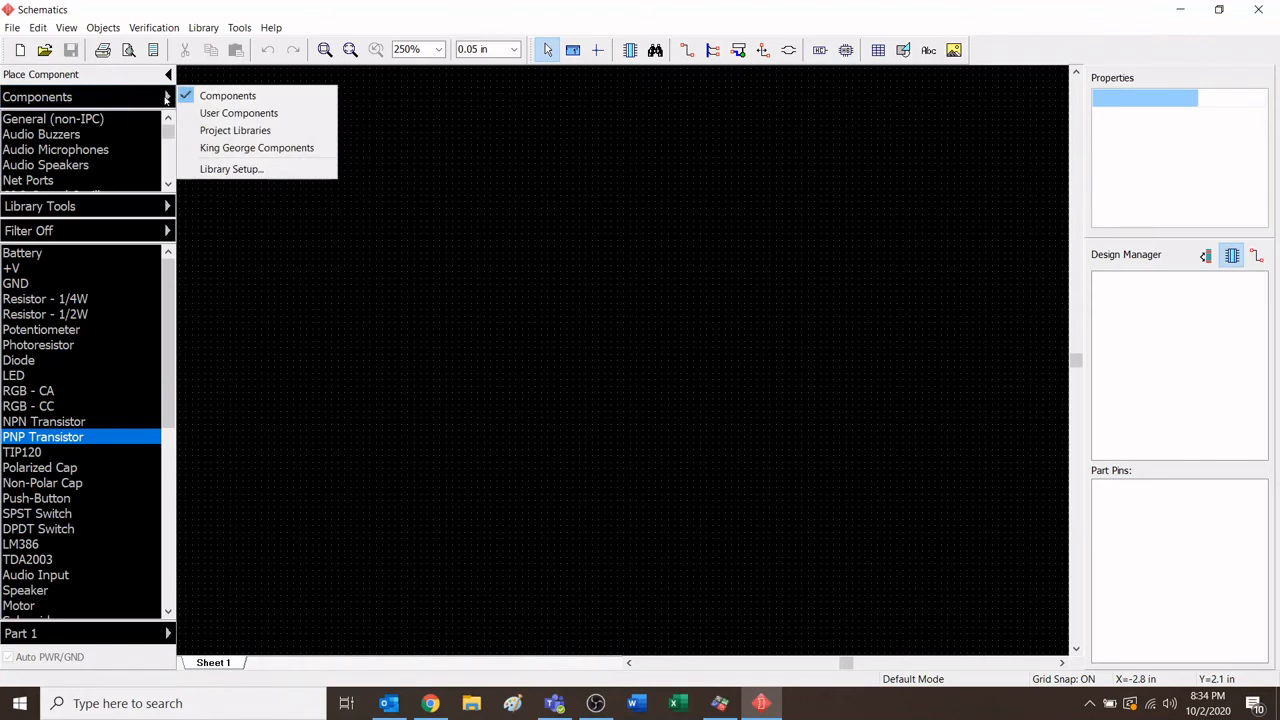
pyautogui.moveTo(257, 147)
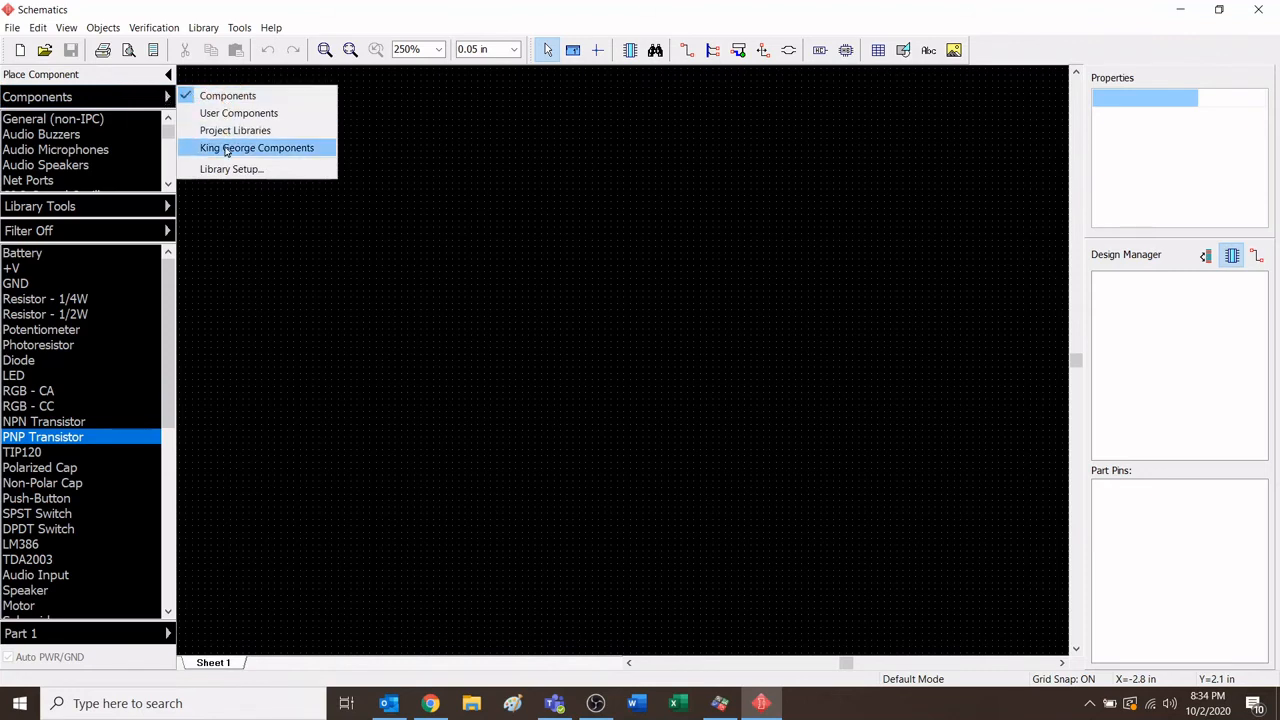
pyautogui.moveTo(238, 155)
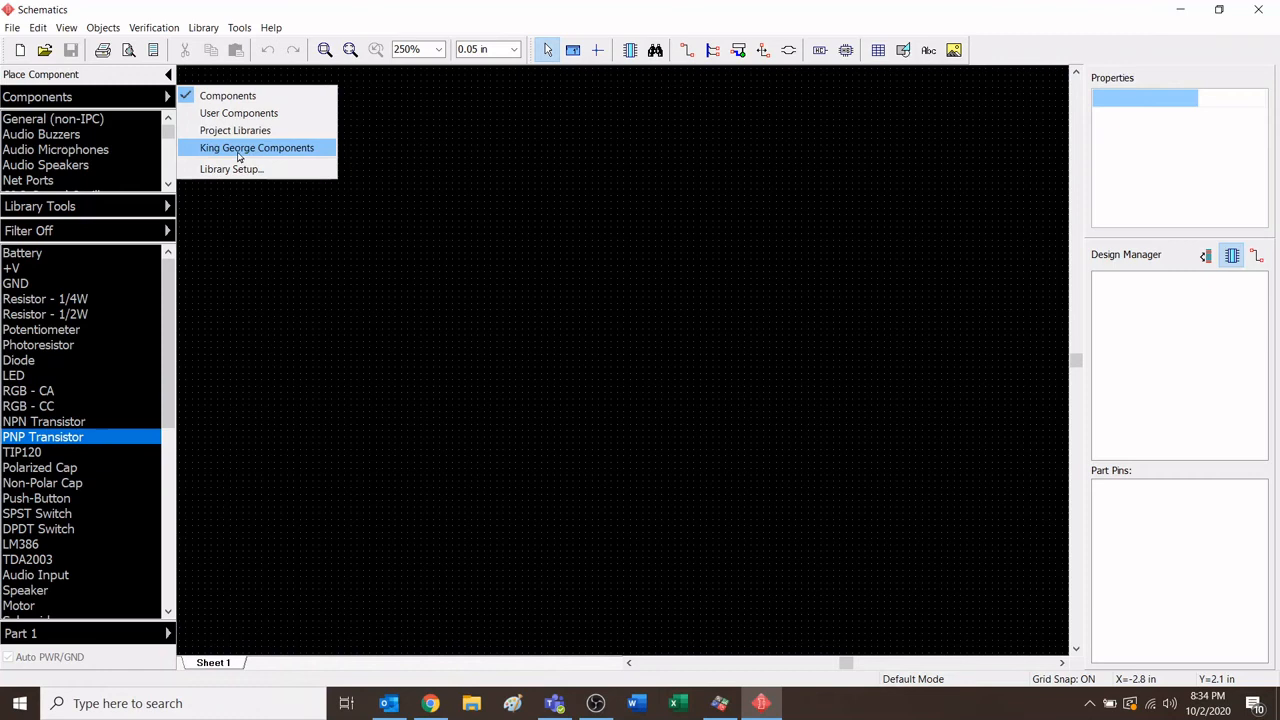
pyautogui.moveTo(265, 148)
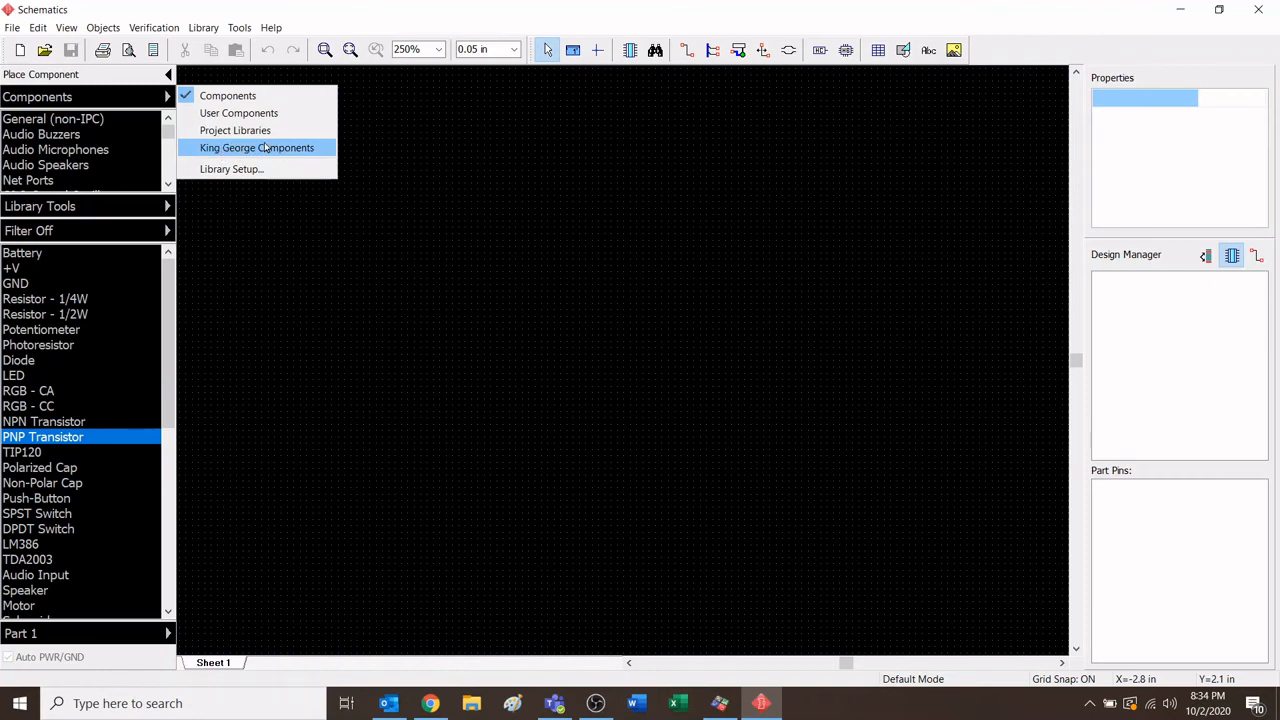
pyautogui.click(256, 147)
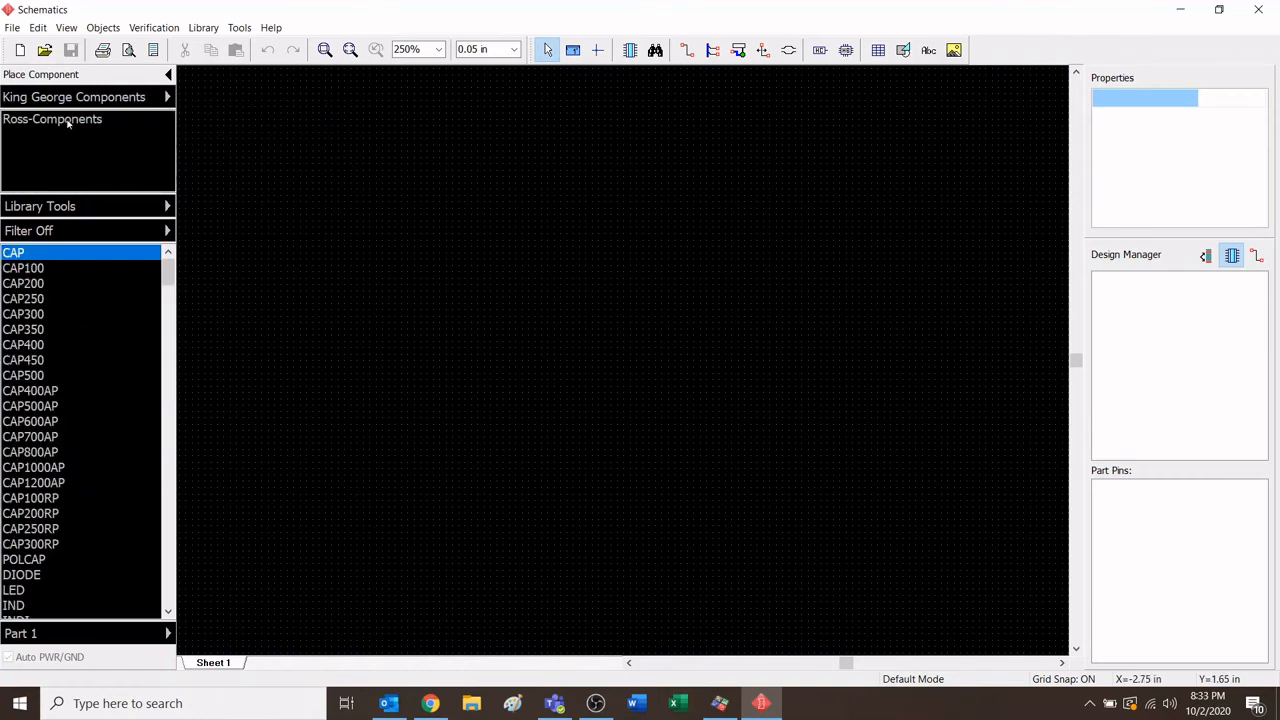
# Select Ross-Components and browse its parts, such as Arduino Nano and ATmega328.
pyautogui.click(52, 118)
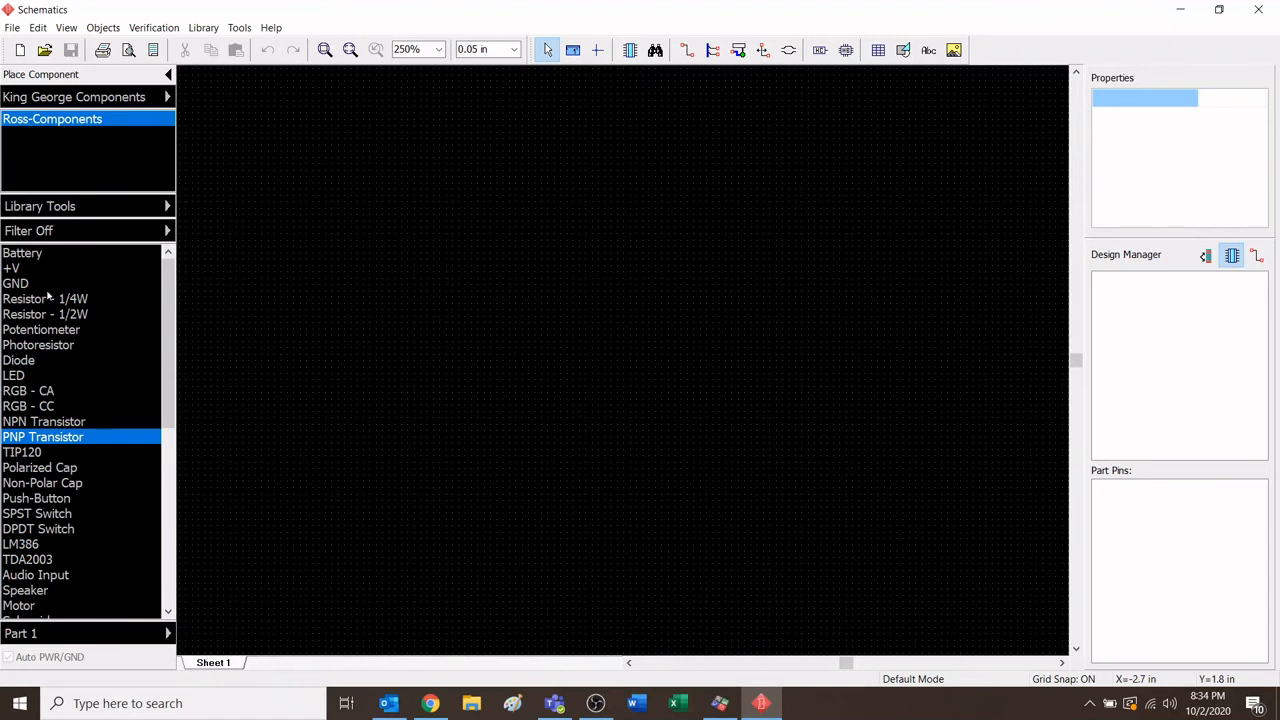
pyautogui.scroll(-3)
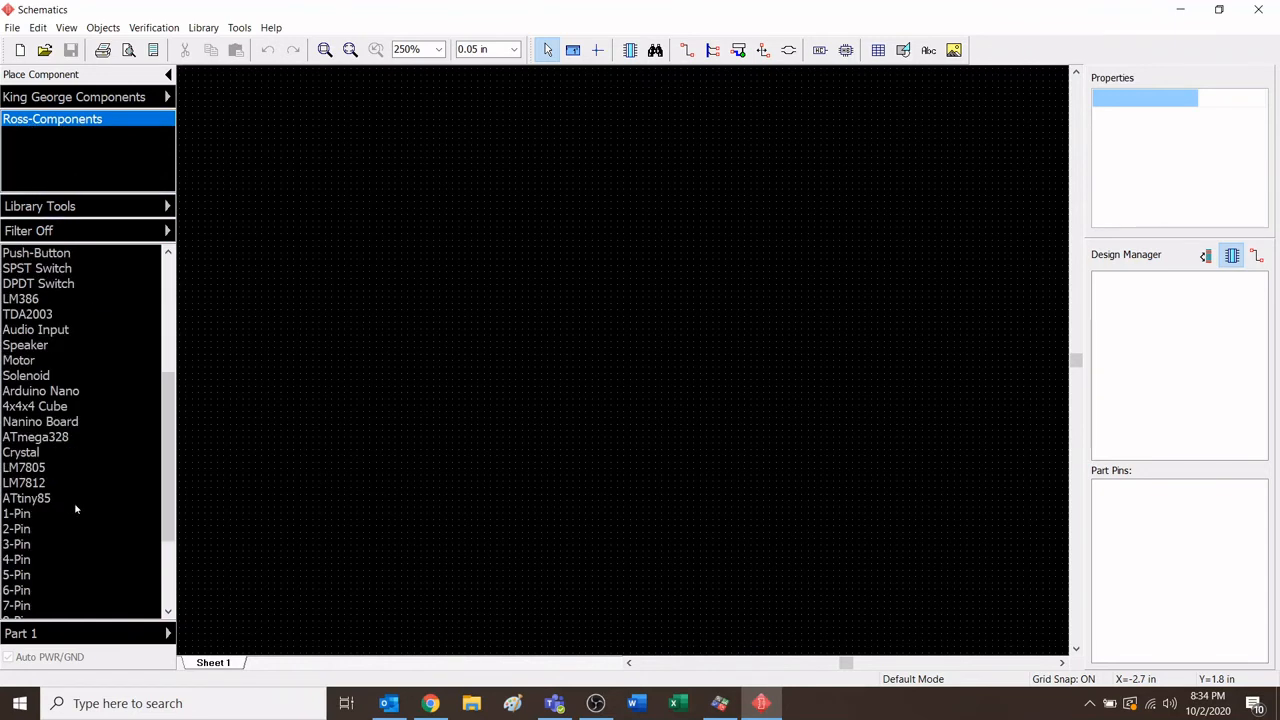
pyautogui.click(45, 314)
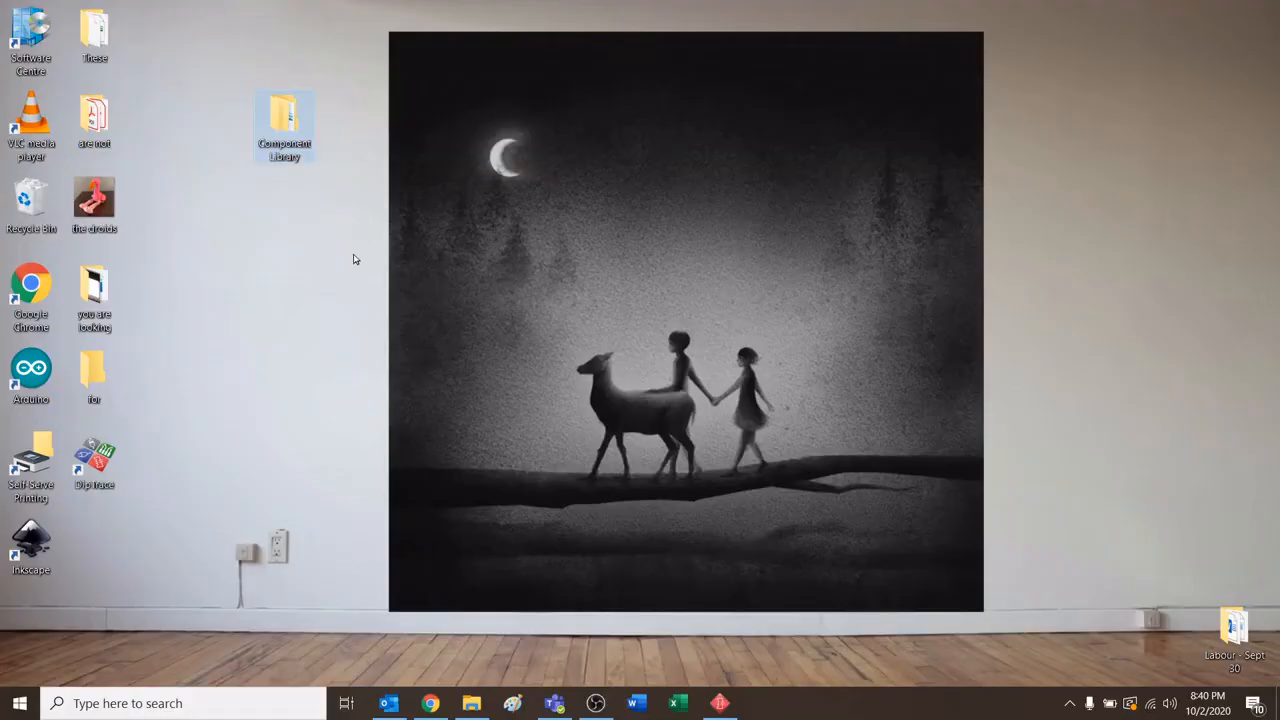
pyautogui.moveTo(339, 272)
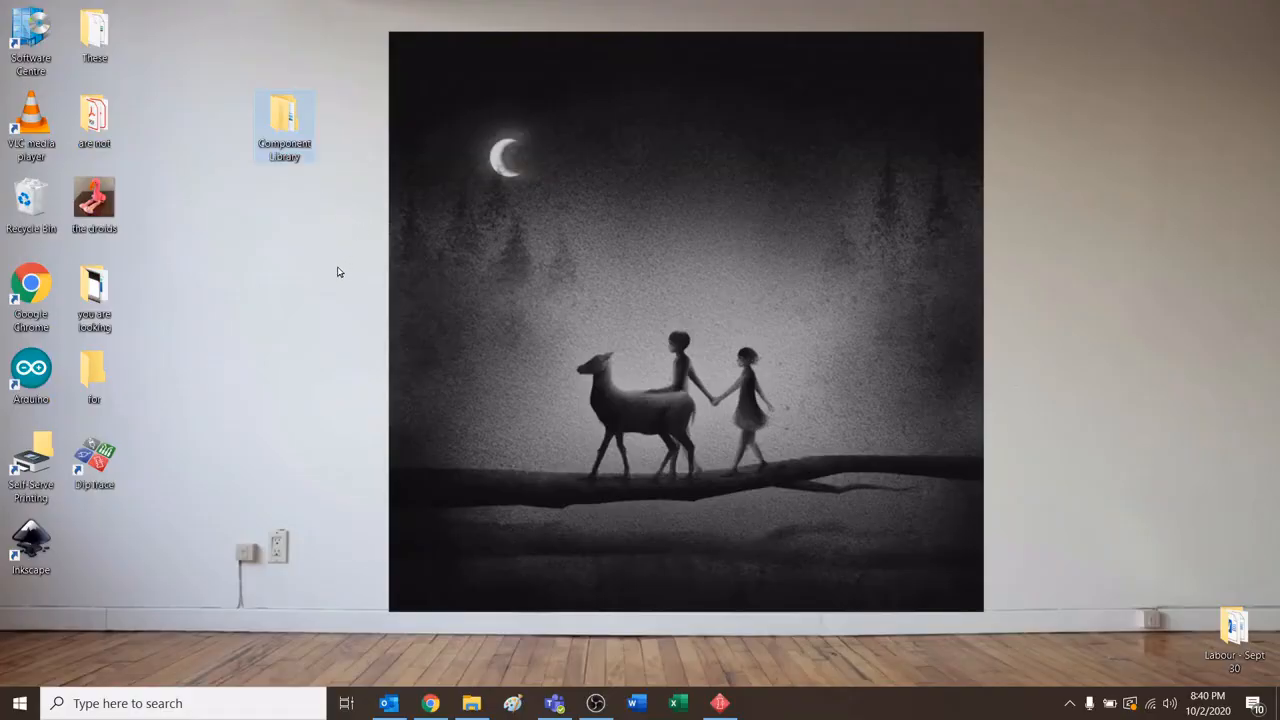
pyautogui.moveTo(350, 248)
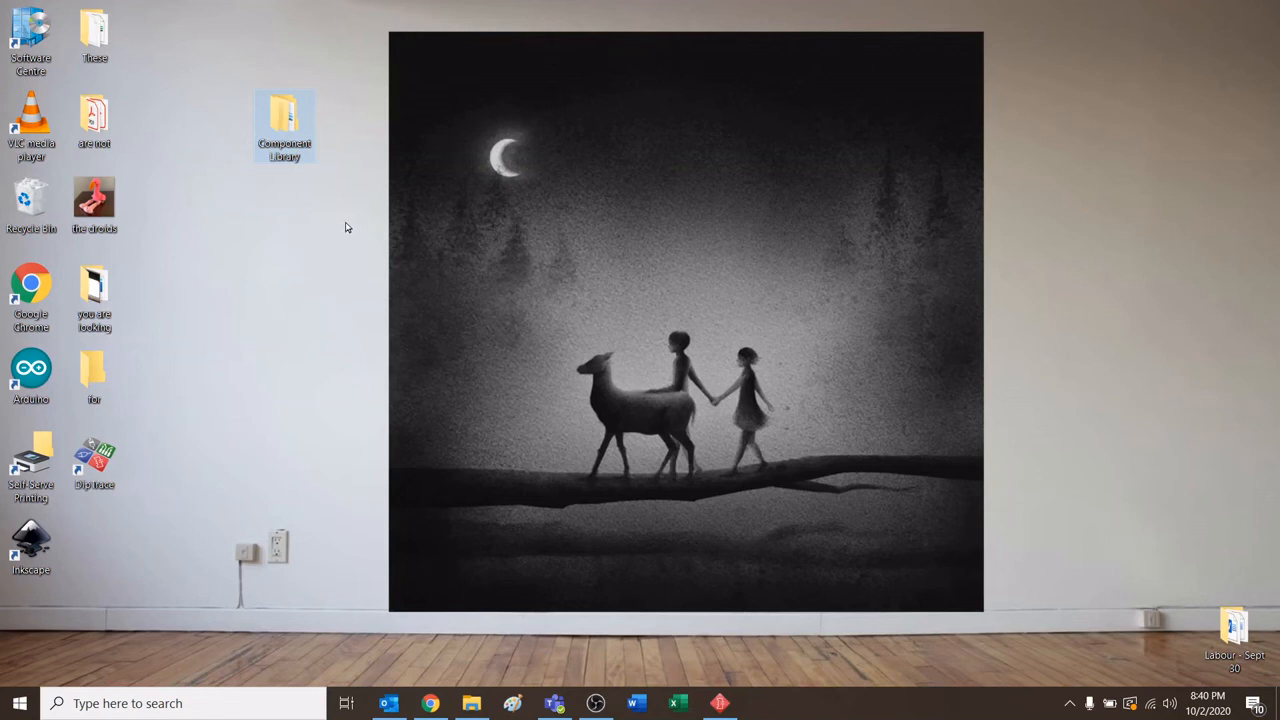
pyautogui.moveTo(372, 223)
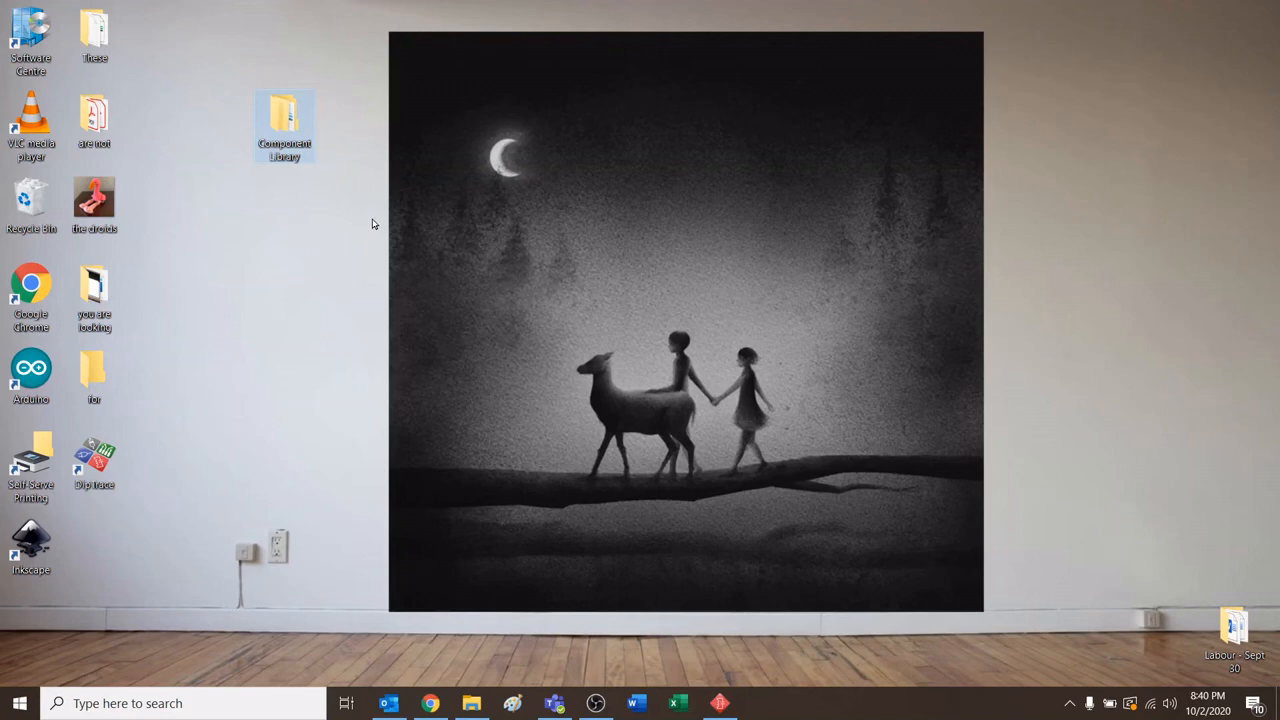
pyautogui.moveTo(310, 270)
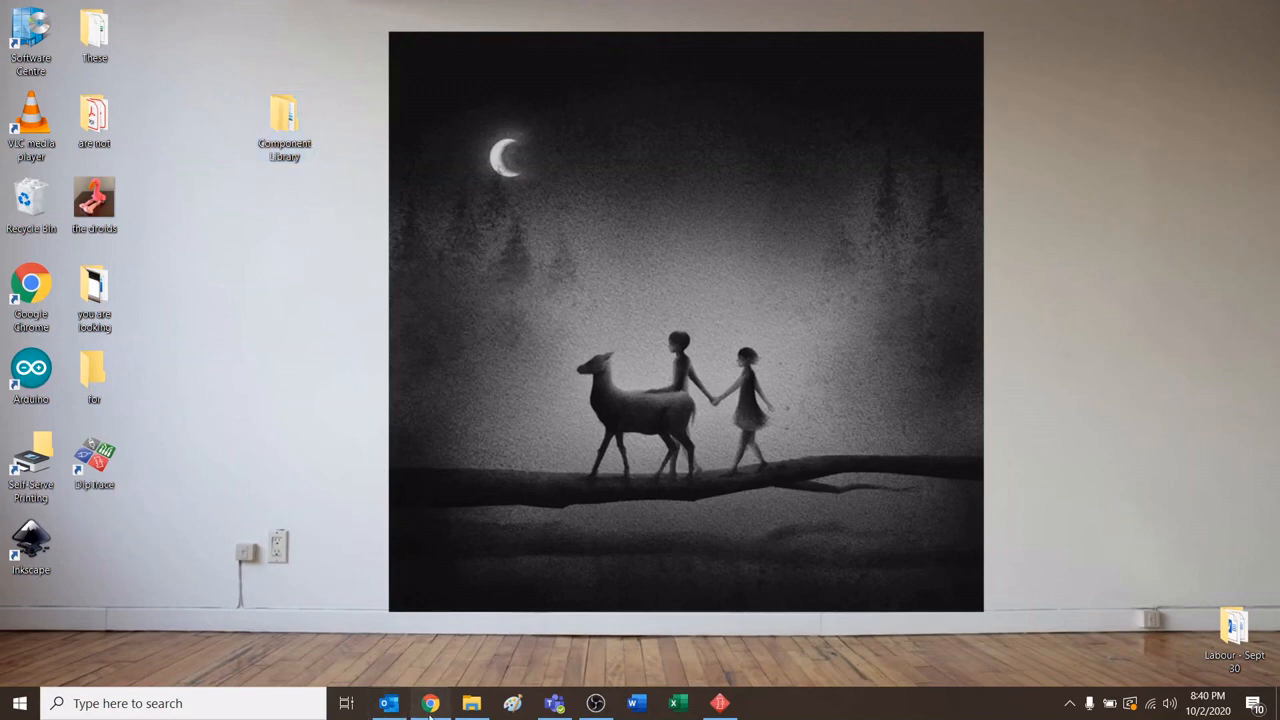
# Restore Chrome from the taskbar, showing the Tech – GP Vanier Courses page.
pyautogui.click(430, 703)
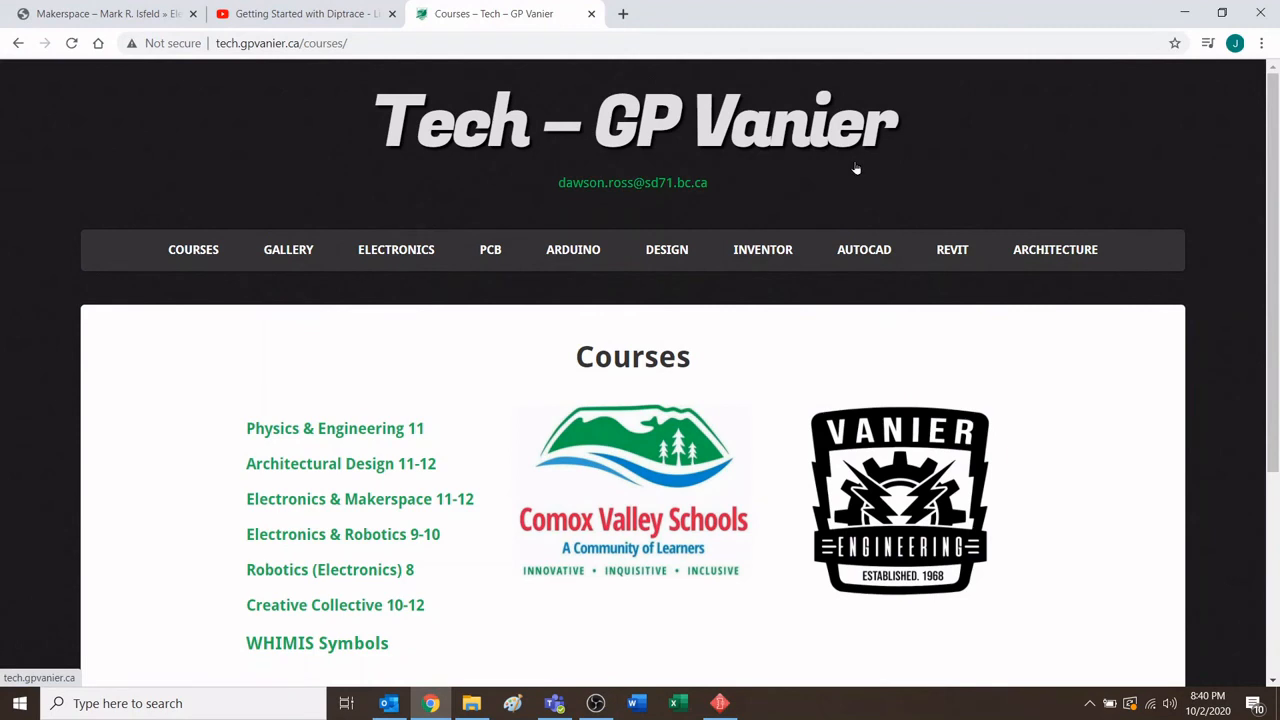
# Scroll down and back up through the Tech – GP Vanier Courses page, then minimise Chrome.
pyautogui.scroll(-3)
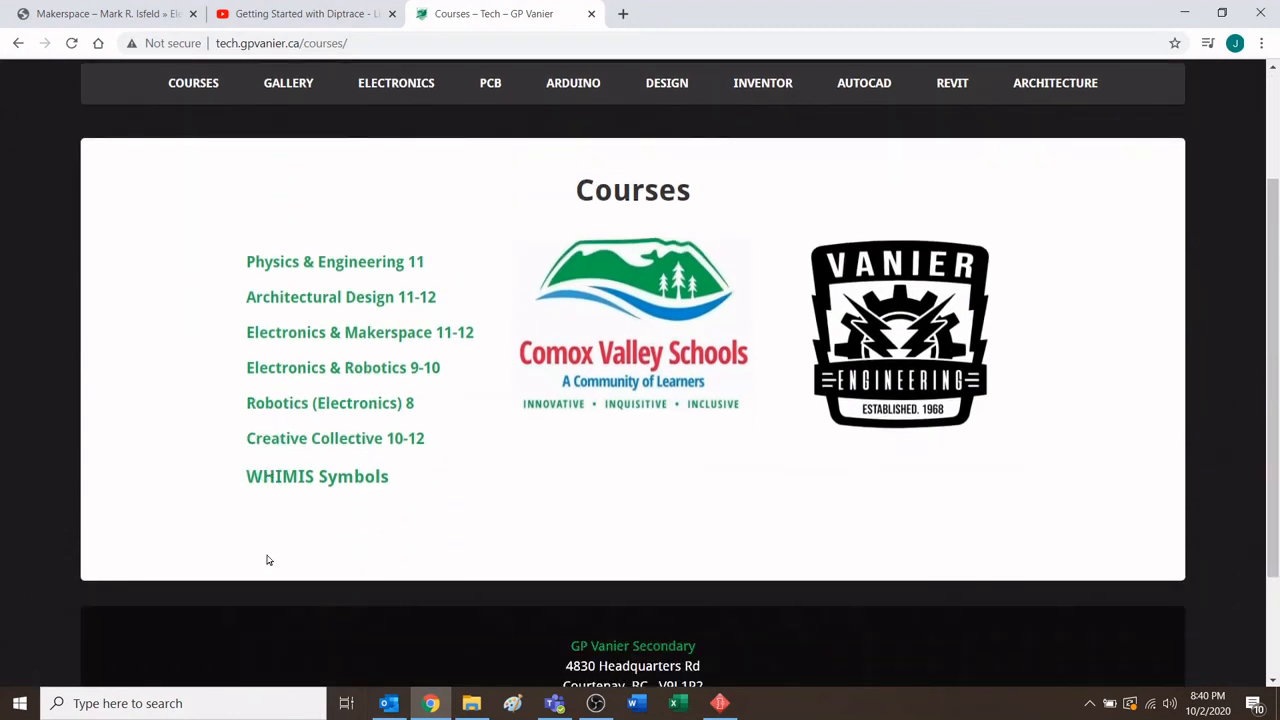
pyautogui.scroll(3)
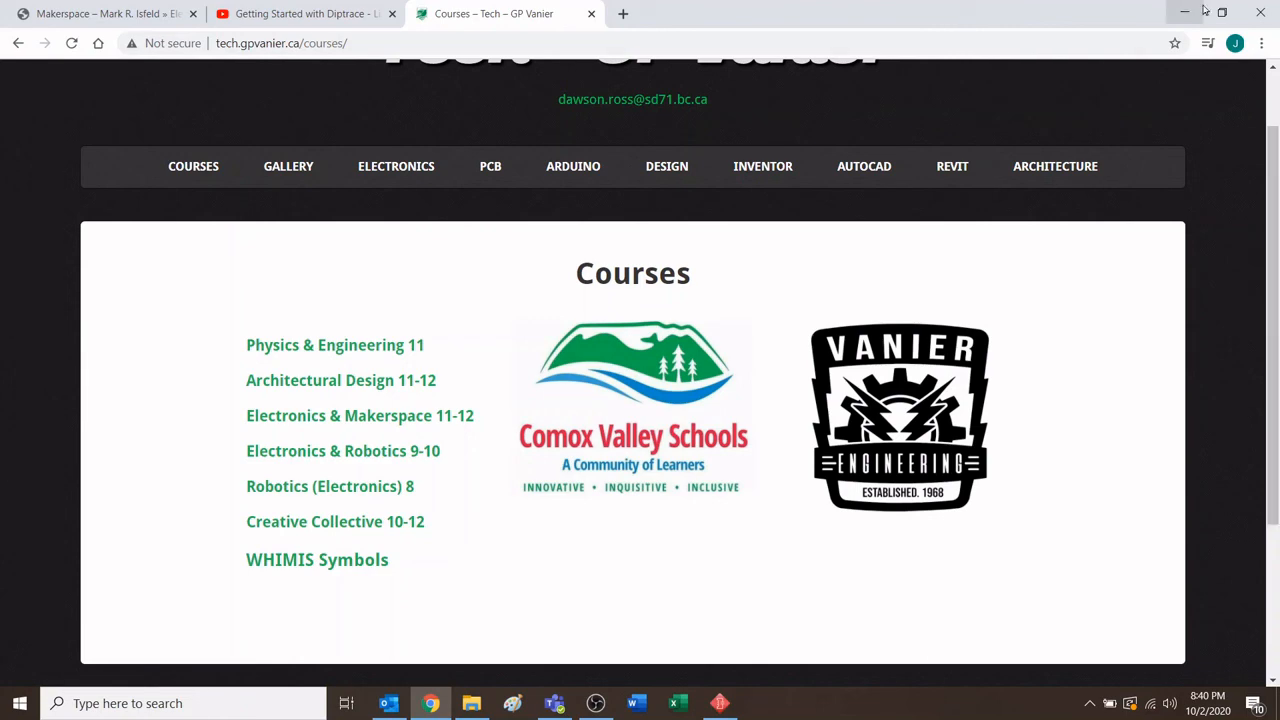
pyautogui.click(1184, 11)
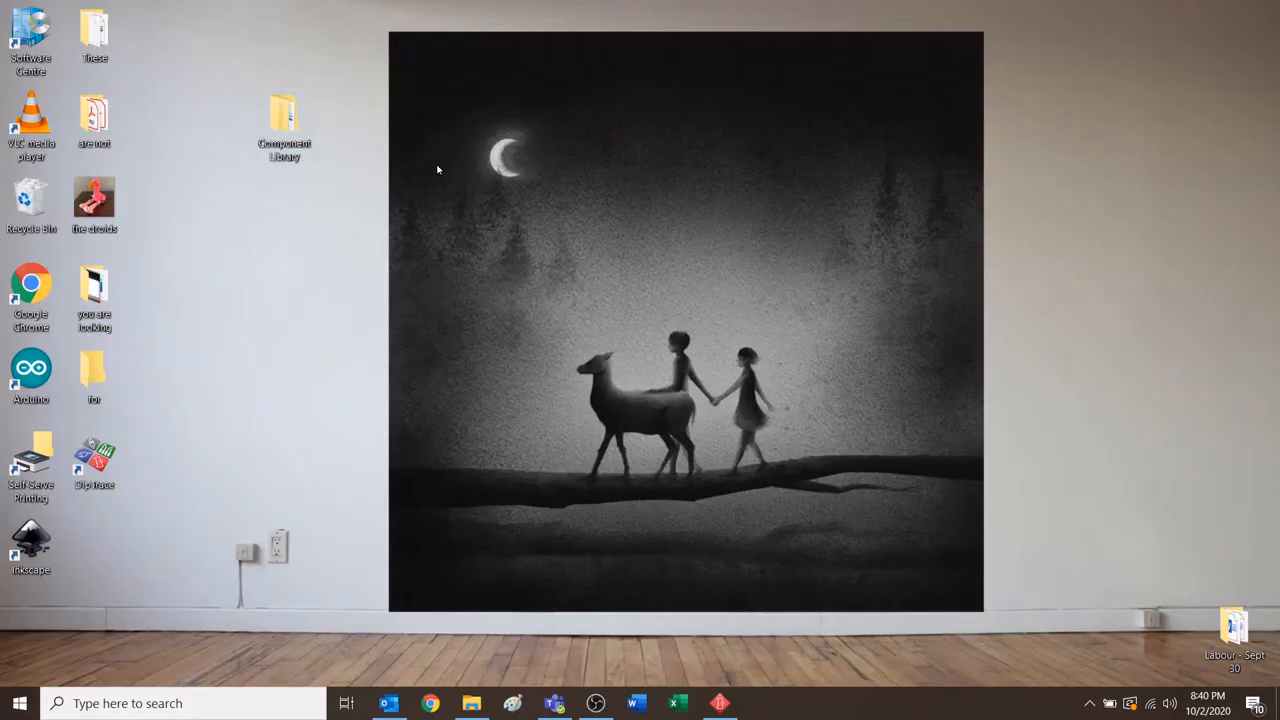